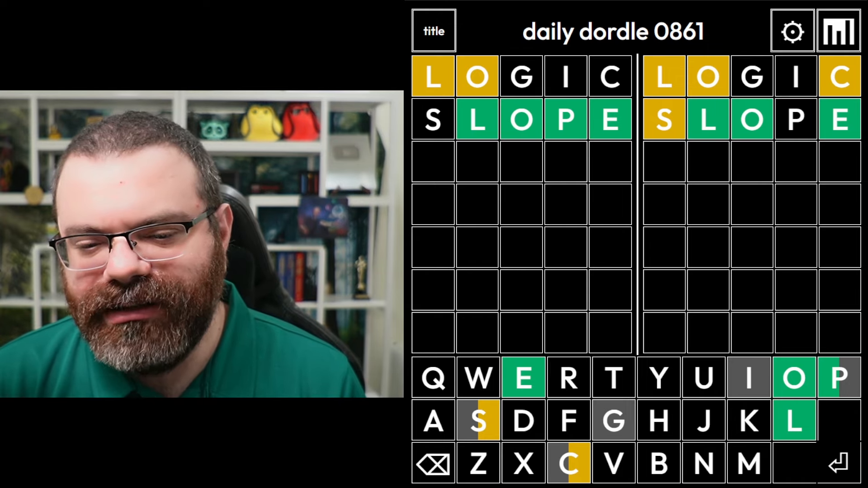
Enter CLOSE and ELOPE to finish both Dordle 0861 boards and see the results.
click(568, 463)
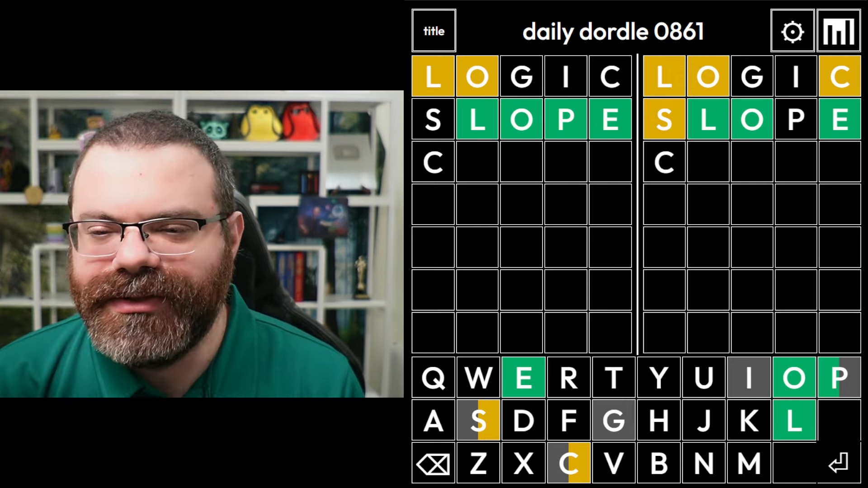
key(enter)
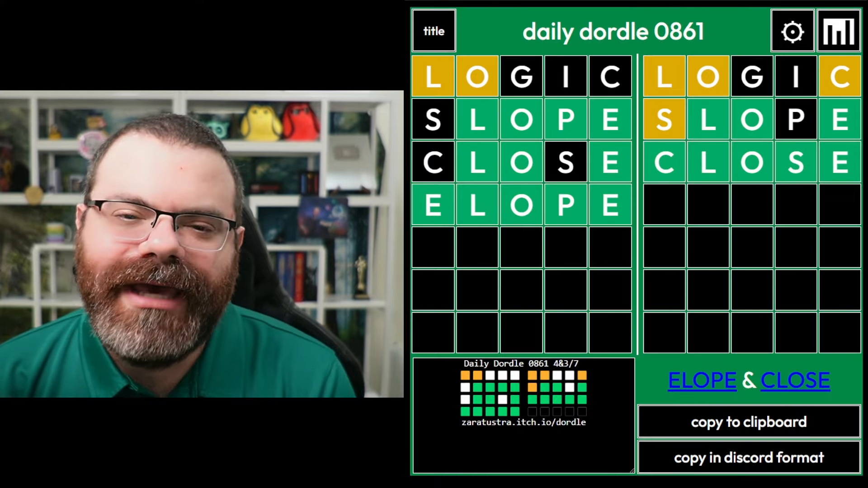
click(837, 31)
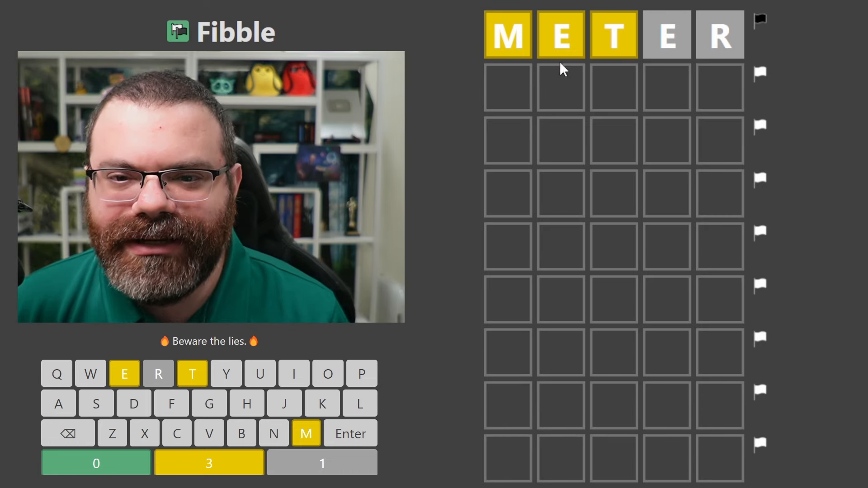
mouse_move(730, 44)
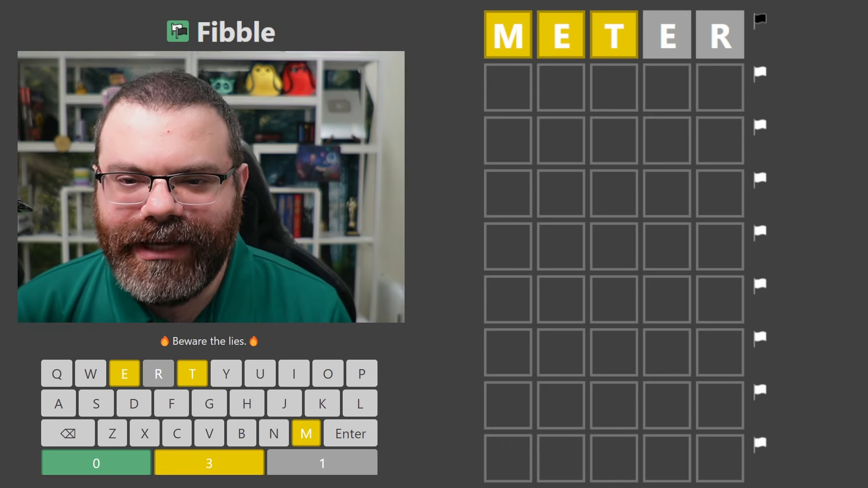
Set the lie count flag on the METER row before the second guess.
click(95, 402)
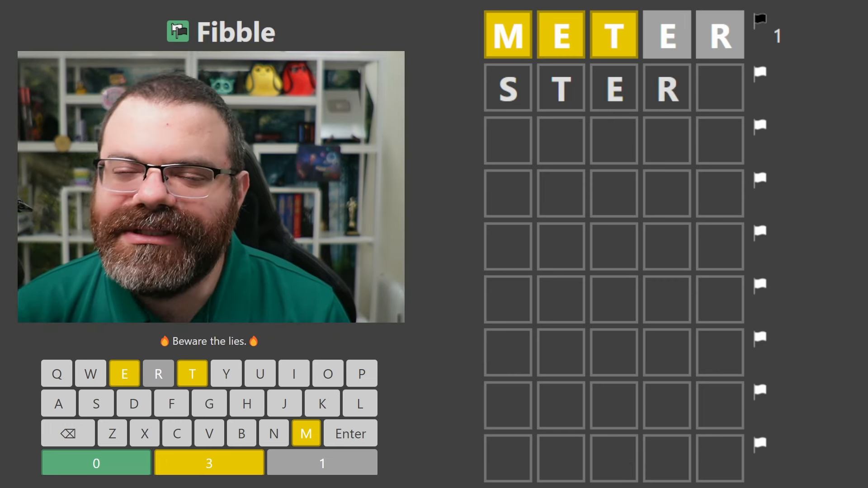
Flag a lie on the first guess, continue with STALE, then move on to Betweenle.
click(68, 433)
text(STA)
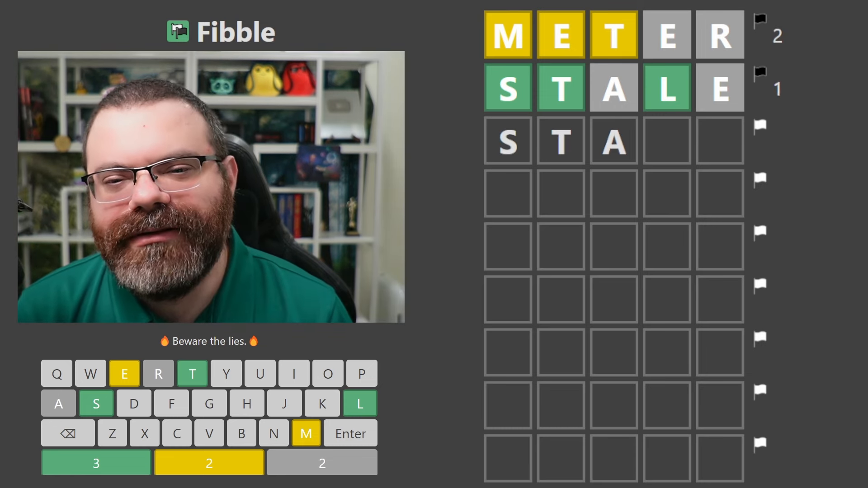
click(359, 404)
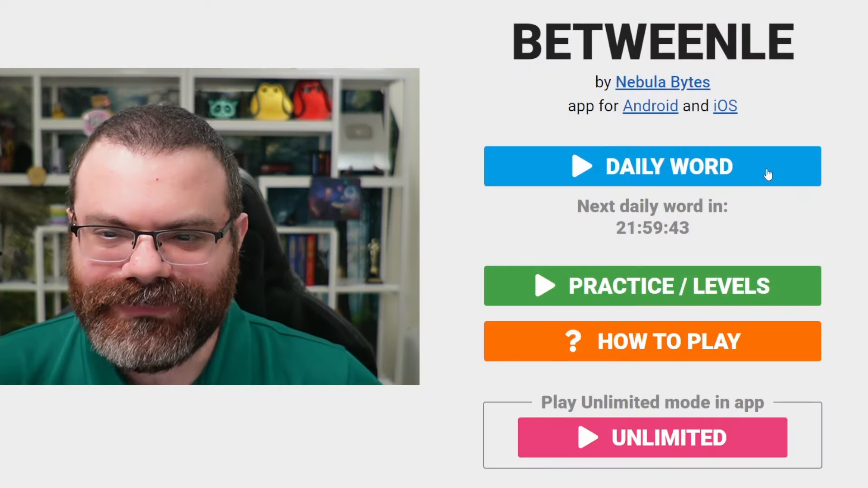
Start daily word 445 and narrow the range with guesses down to CEDAR.
click(652, 166)
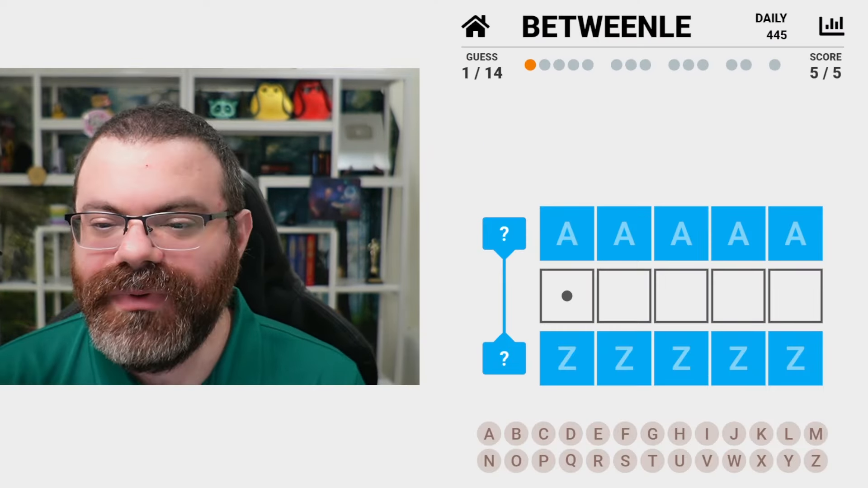
text(LUCKY)
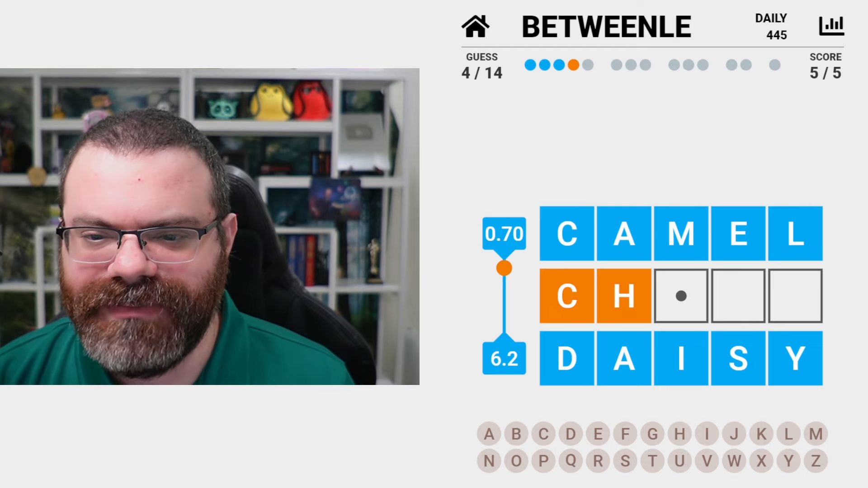
text(AIR)
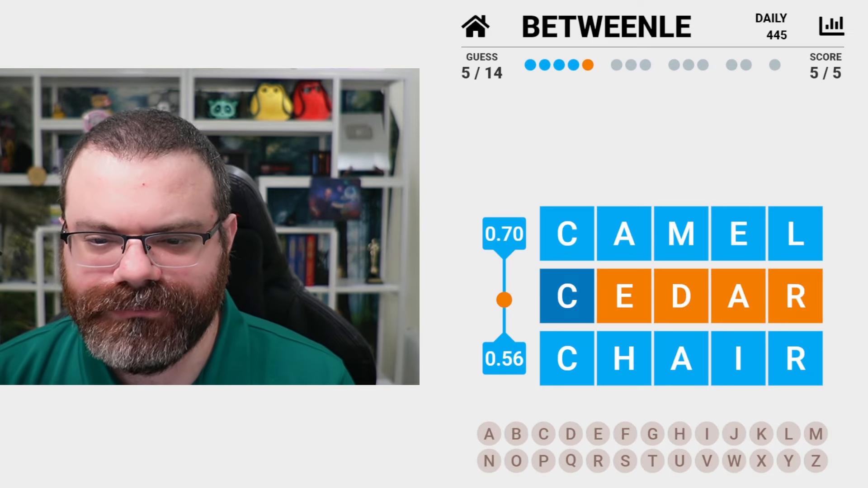
click(542, 434)
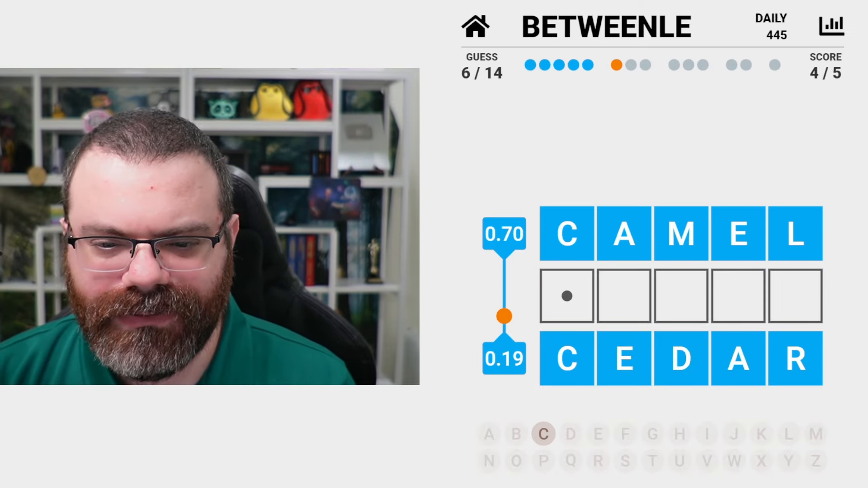
Guess CAVER and then CATCH to win, and dismiss the statistics summary.
text(CE)
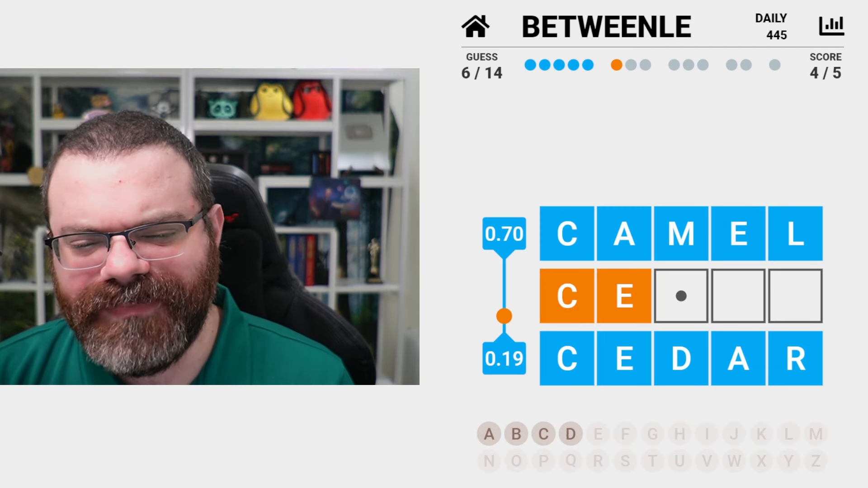
key(Backspace)
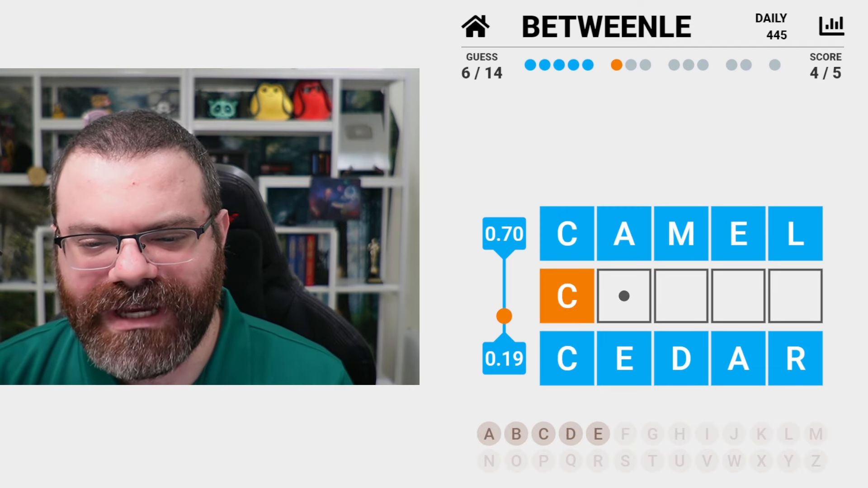
text(A)
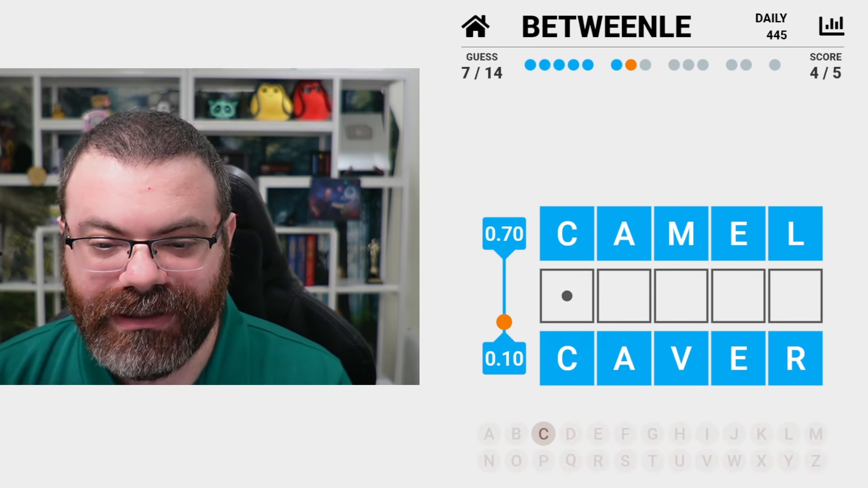
text(A)
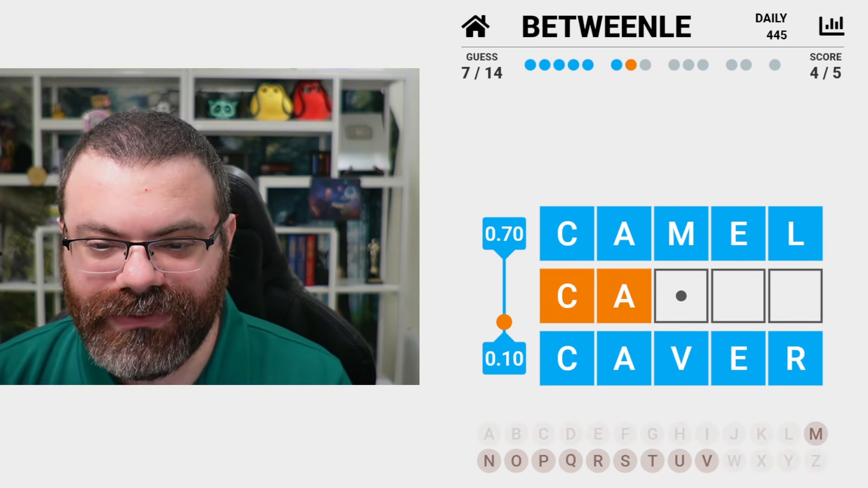
text(T)
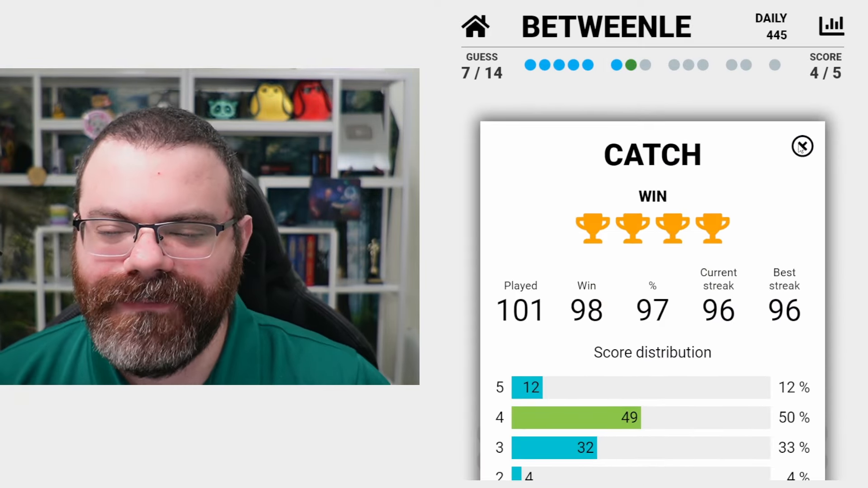
click(802, 147)
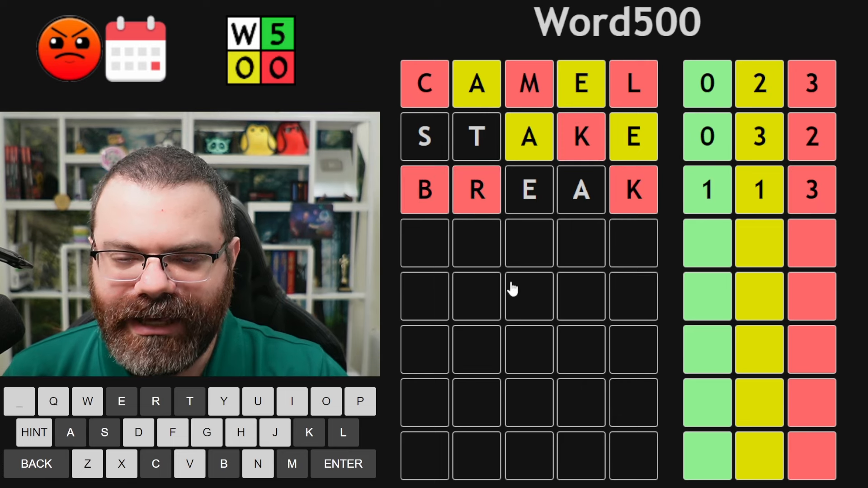
mouse_move(554, 201)
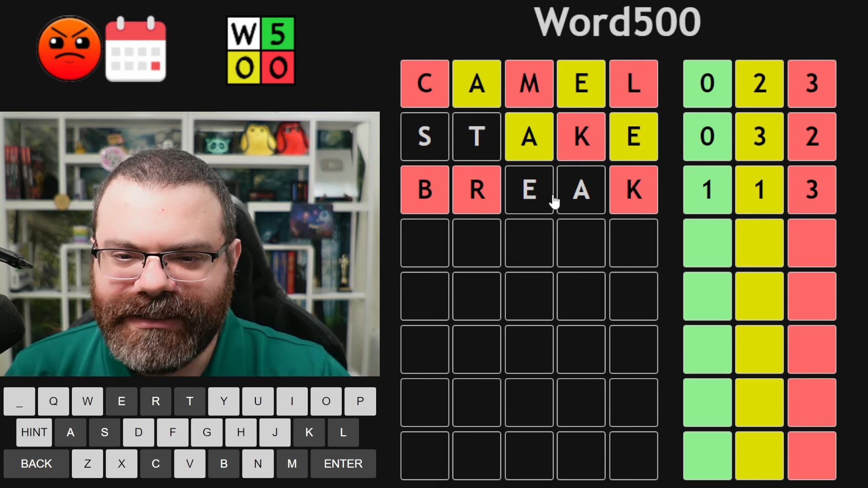
mouse_move(581, 199)
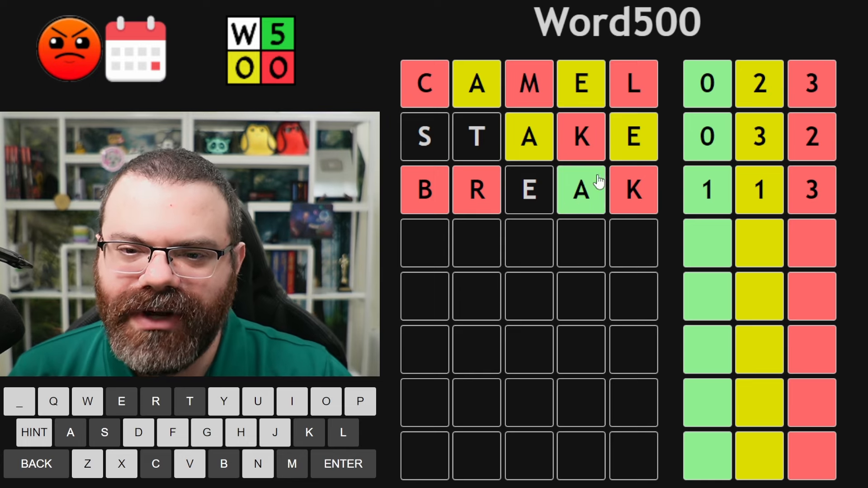
mouse_move(535, 60)
text(_E_A_)
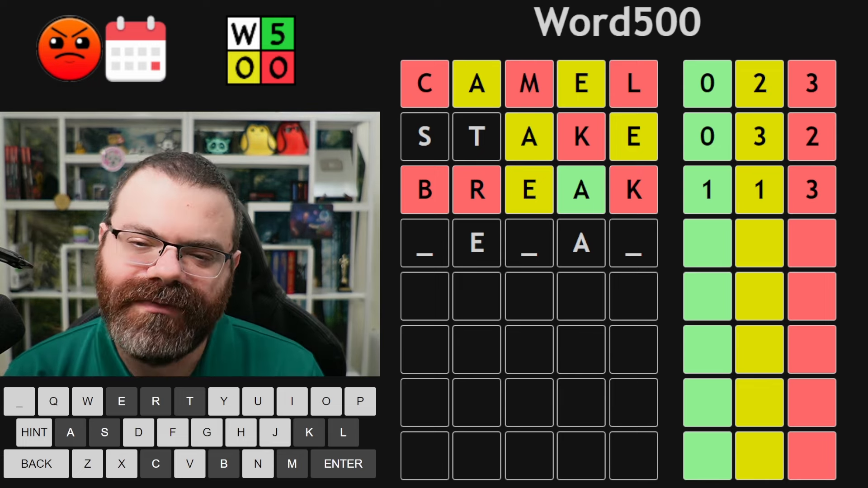
Try and clear EXTRA, swap E to correct and A to present in BREAK, restart row four as __E.
click(36, 463)
text(T)
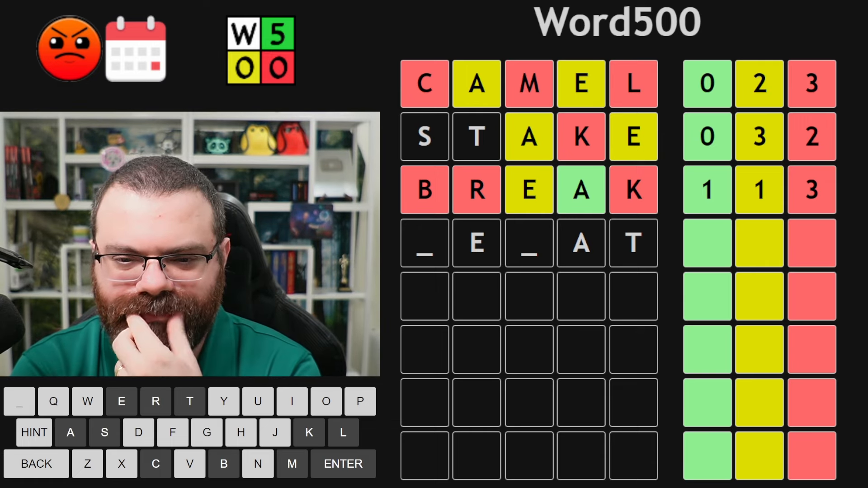
click(36, 463)
text(EXTRA)
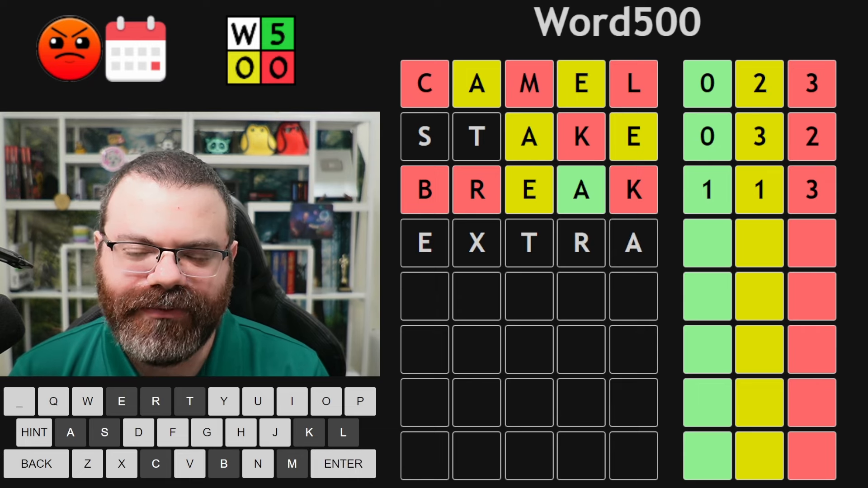
click(35, 464)
text(__E)
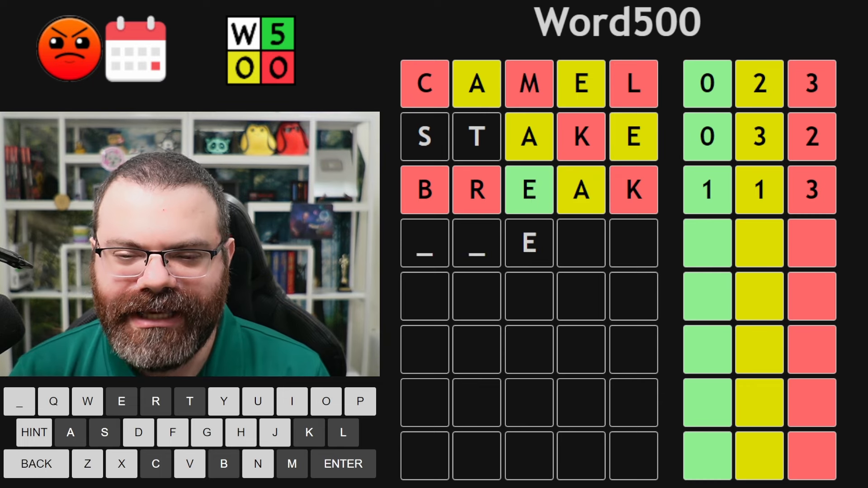
Trial fifth-row letters A, G/S, E, N with a blank second slot, revising without submitting.
click(35, 464)
text(AGES)
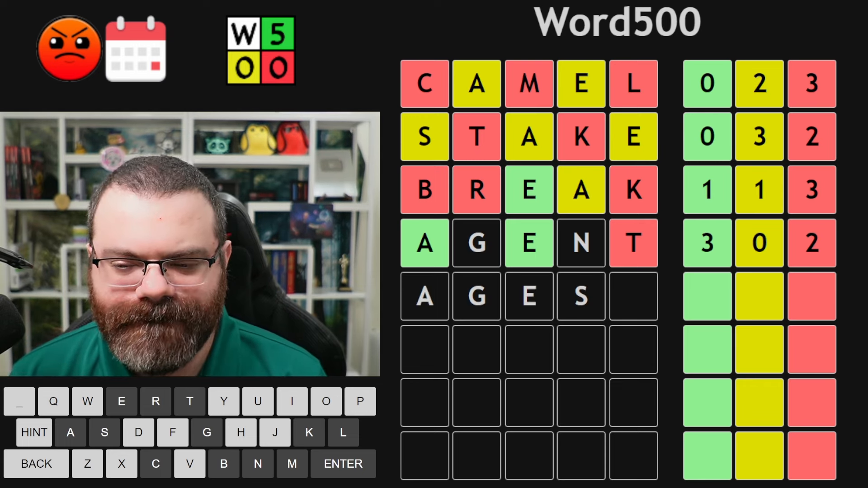
click(35, 464)
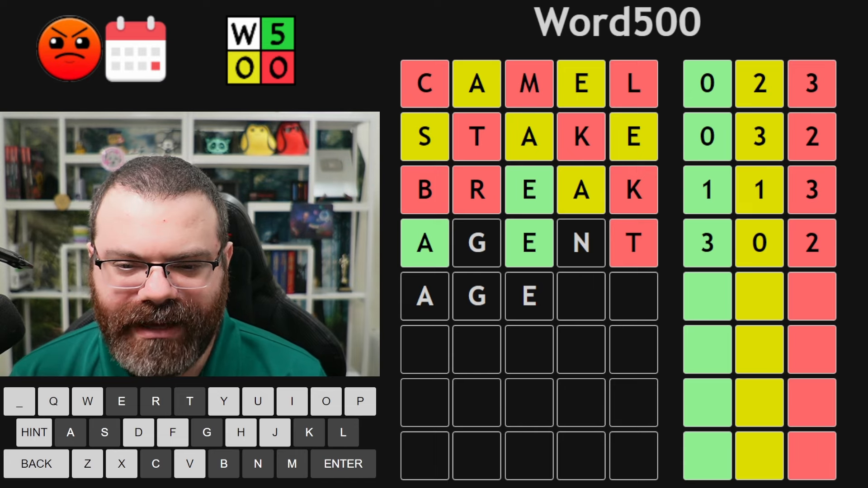
click(36, 463)
text(SEN)
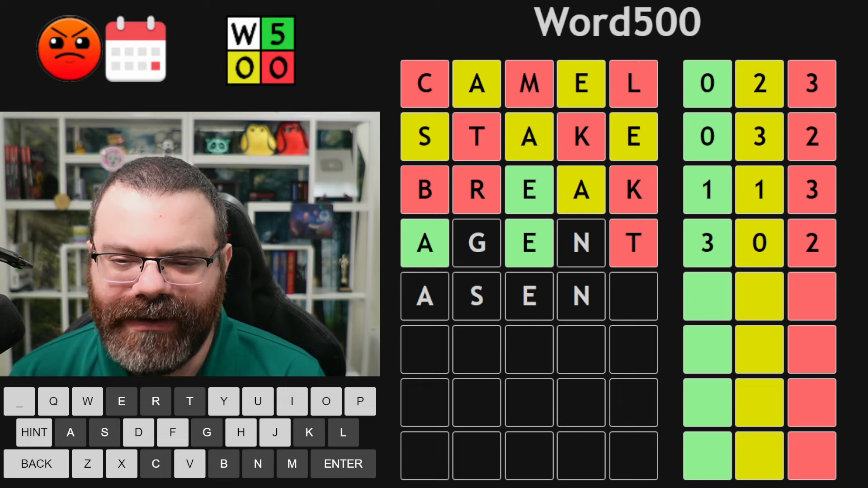
click(103, 432)
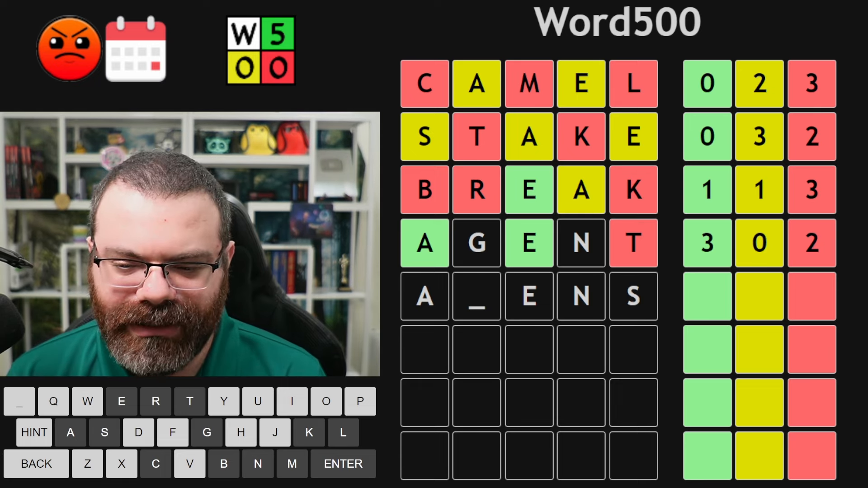
click(36, 464)
text(S)
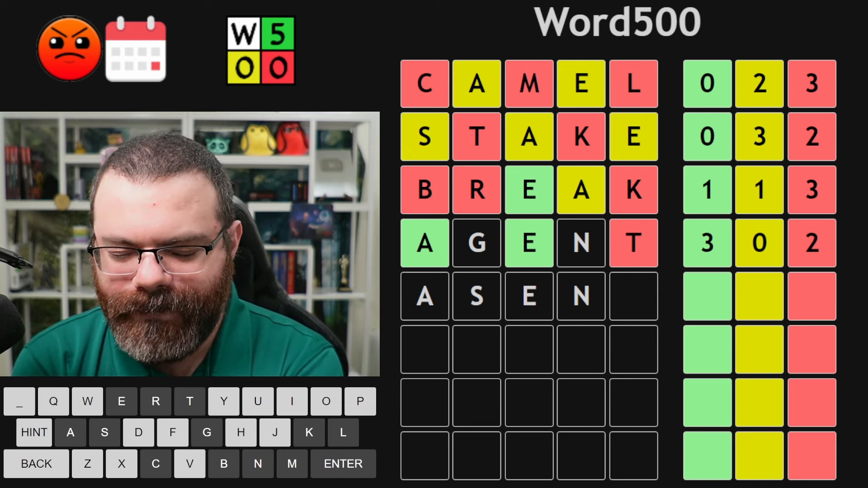
click(36, 463)
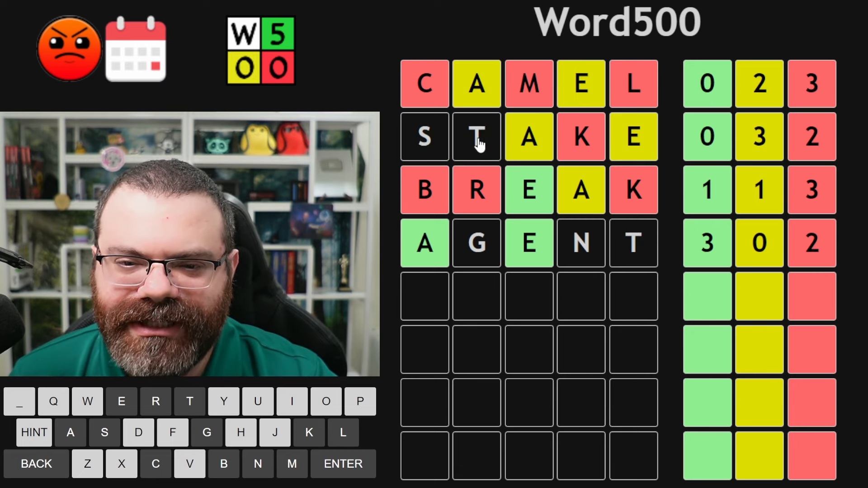
mouse_move(657, 271)
text(ADEPT)
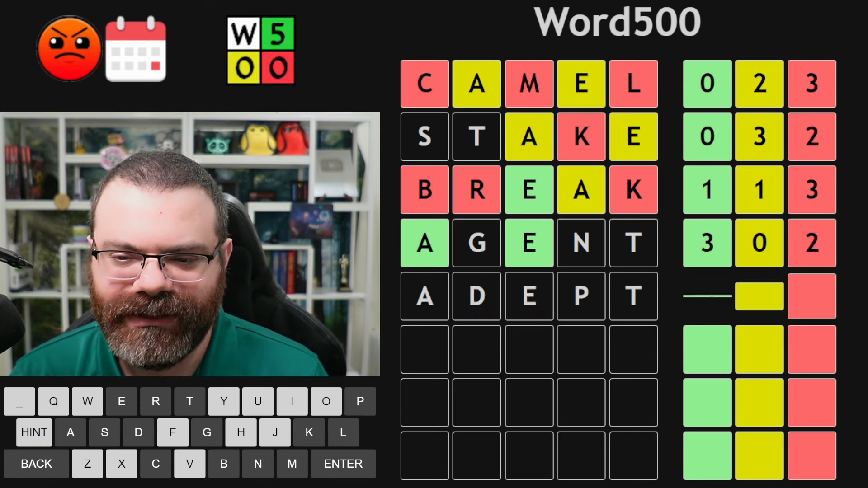
Submit ADEPT as the fifth Word500 guess and get its score.
click(342, 463)
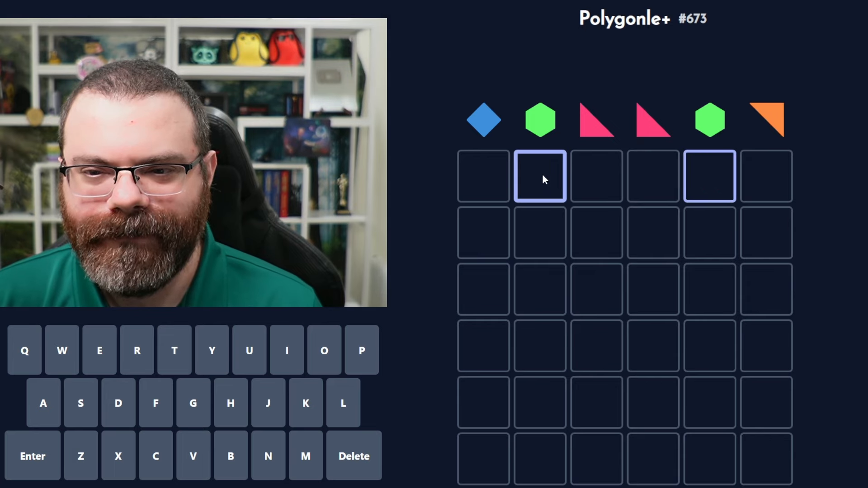
mouse_move(586, 190)
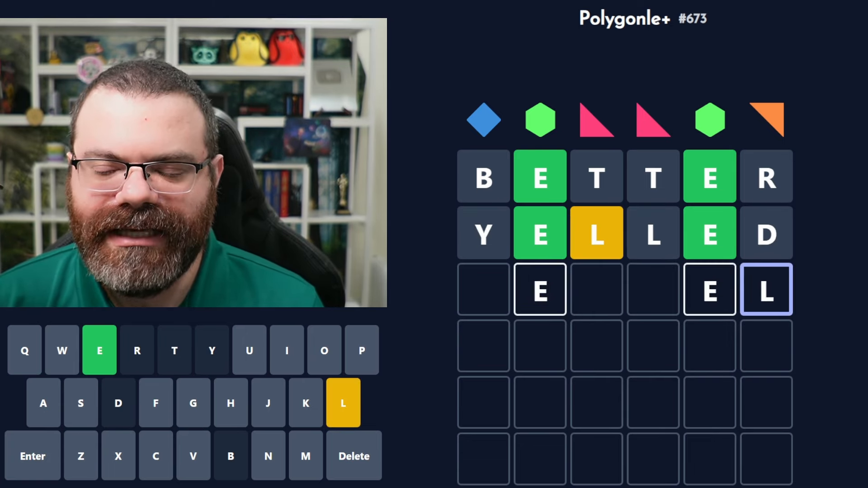
Enter BETTER, YELLED, LESSEN and VESSEL to solve puzzle #673 in four.
click(354, 456)
text(LESSEN)
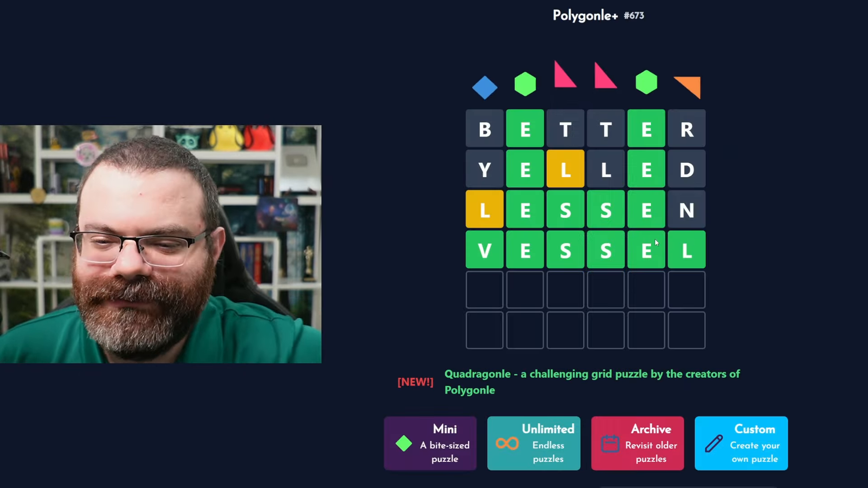
scroll(down, 3)
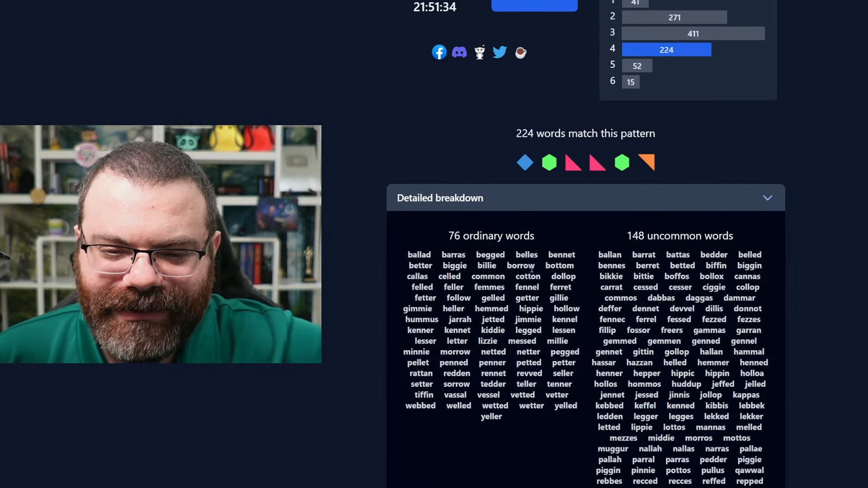
scroll(down, 3)
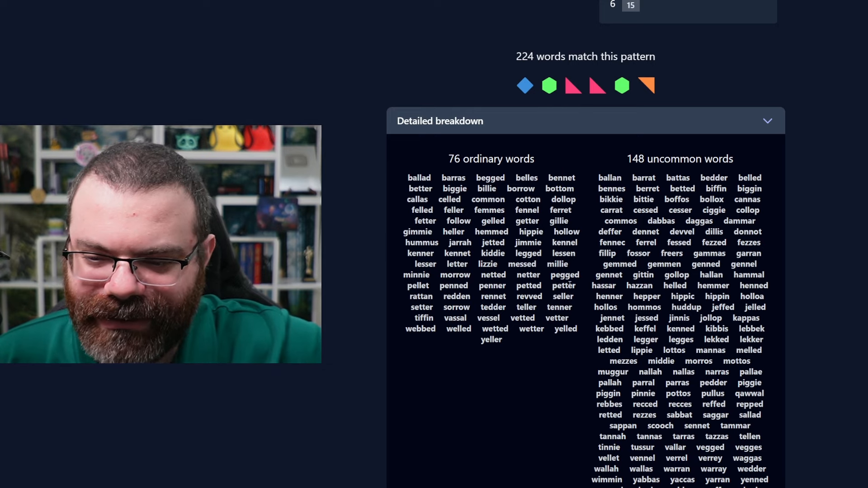
scroll(down, 3)
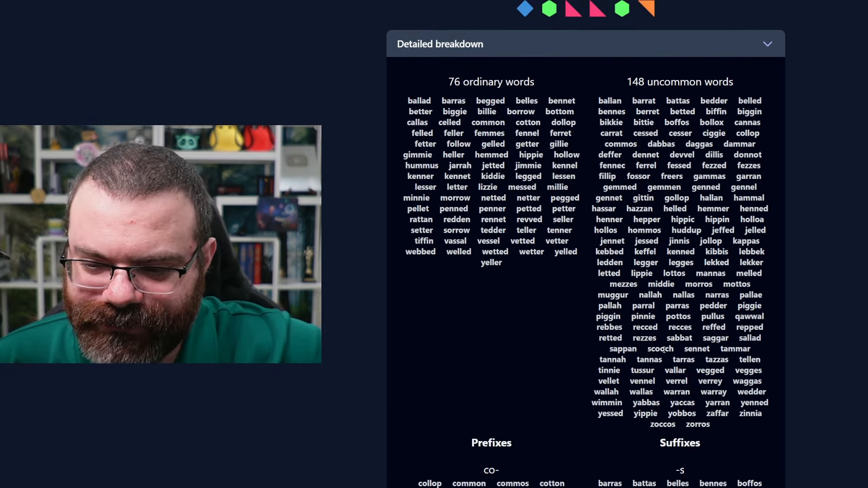
scroll(up, 3)
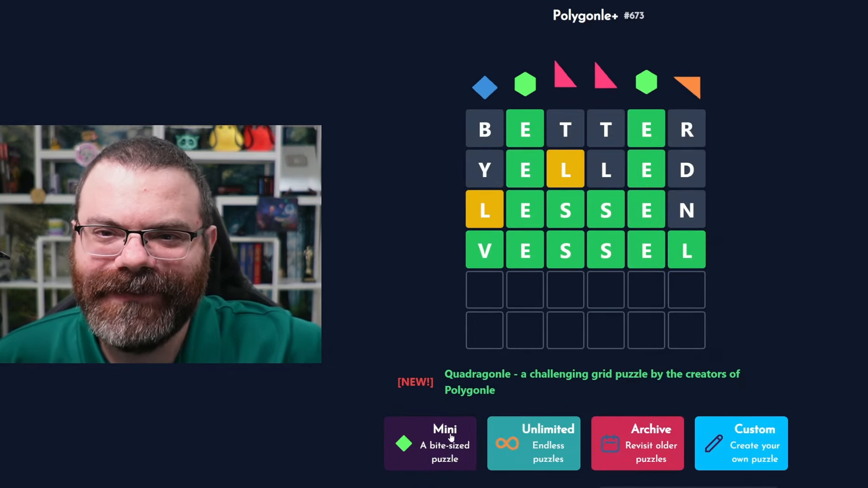
Open Mini #427, enter TATER and AWARD, and fix the rejected AVARY attempt.
click(430, 443)
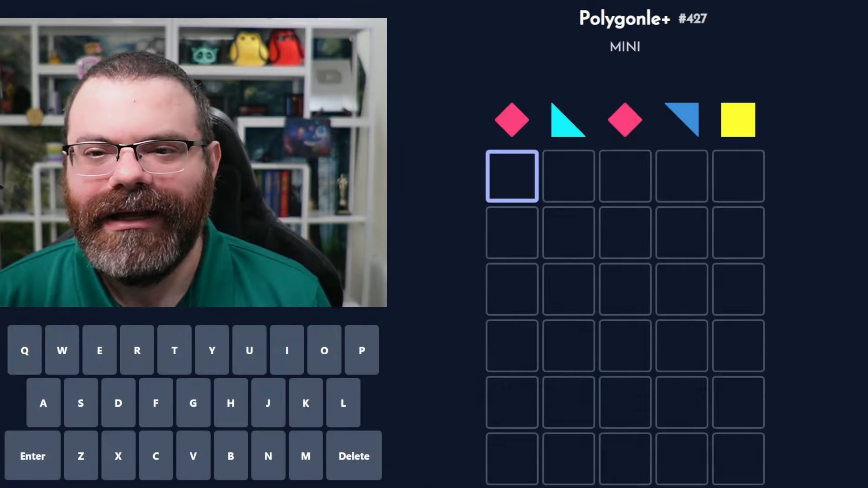
click(625, 176)
text(TATER)
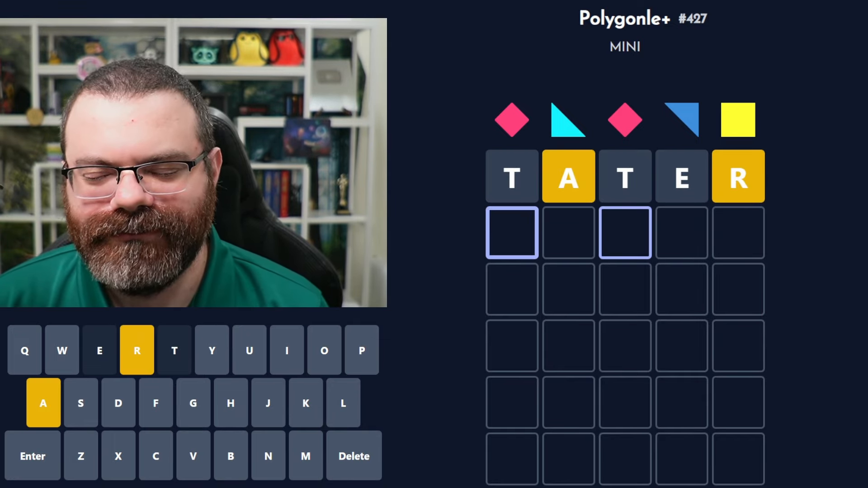
click(42, 402)
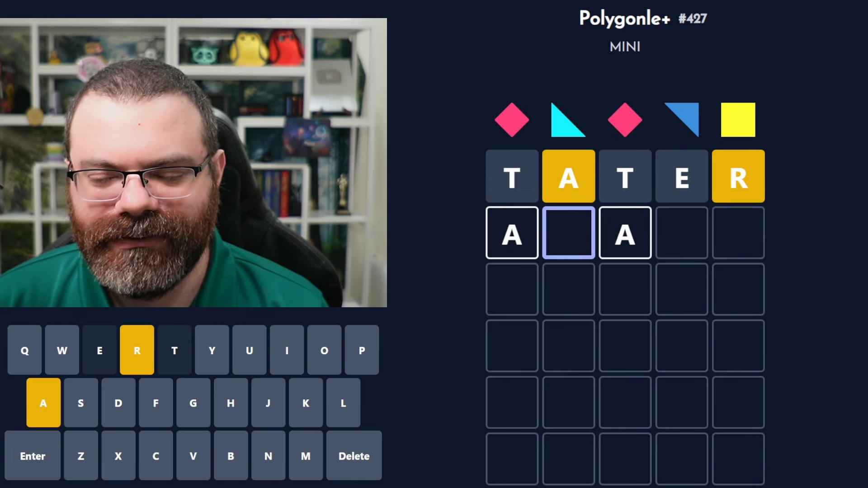
click(137, 350)
text(AVARY)
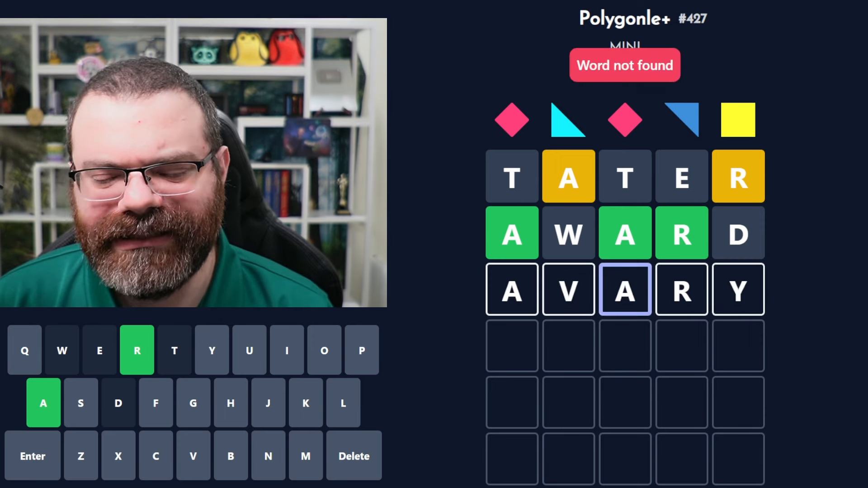
click(353, 455)
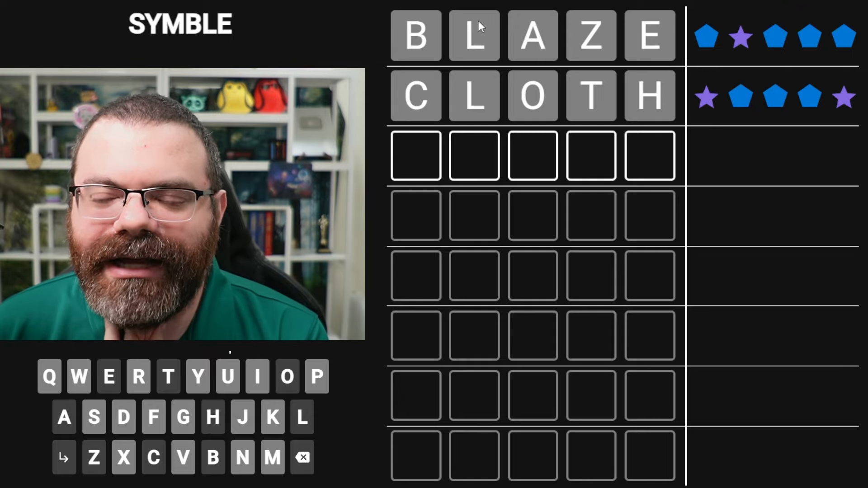
mouse_move(740, 38)
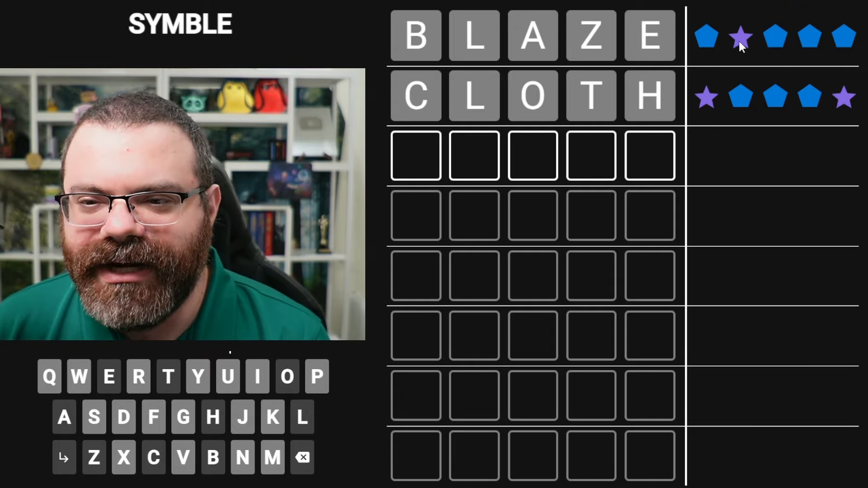
mouse_move(757, 55)
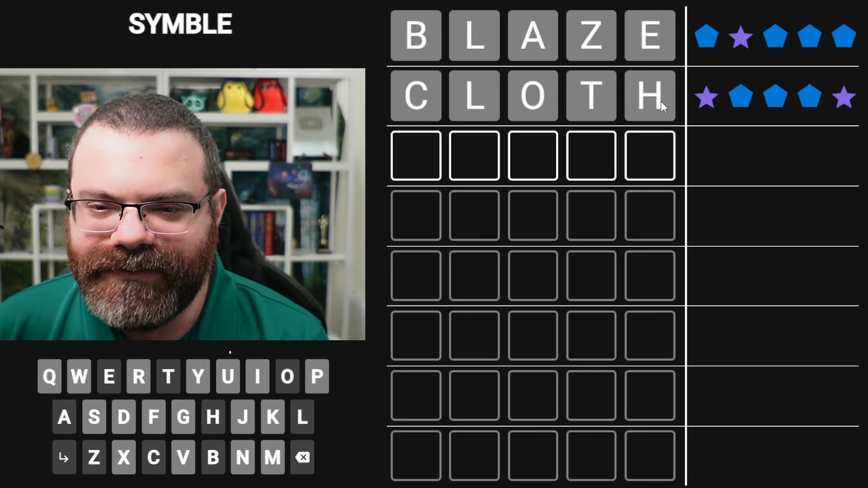
mouse_move(681, 135)
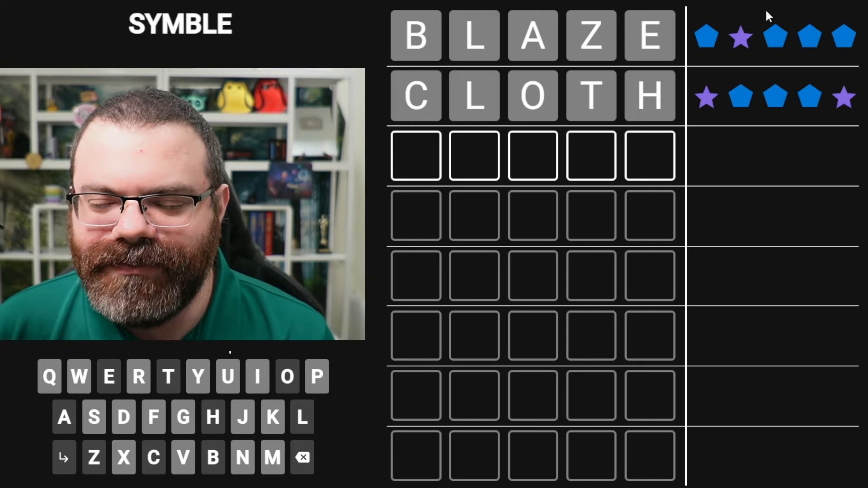
mouse_move(477, 30)
text(T)
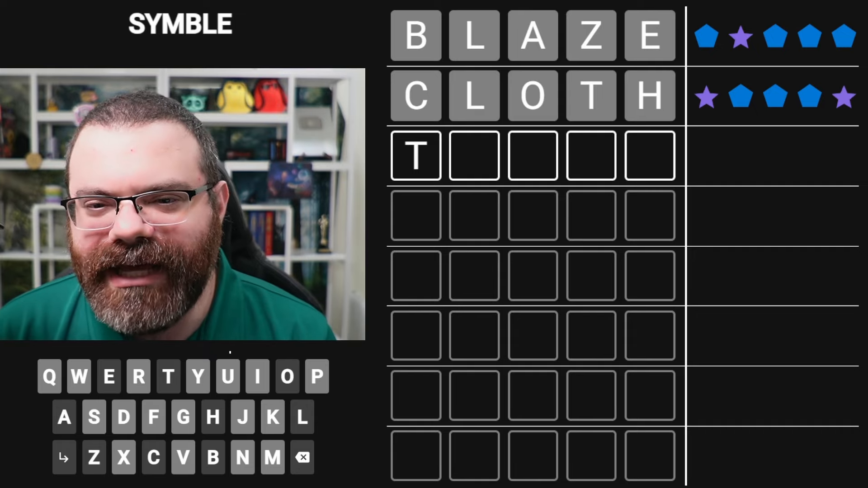
click(63, 417)
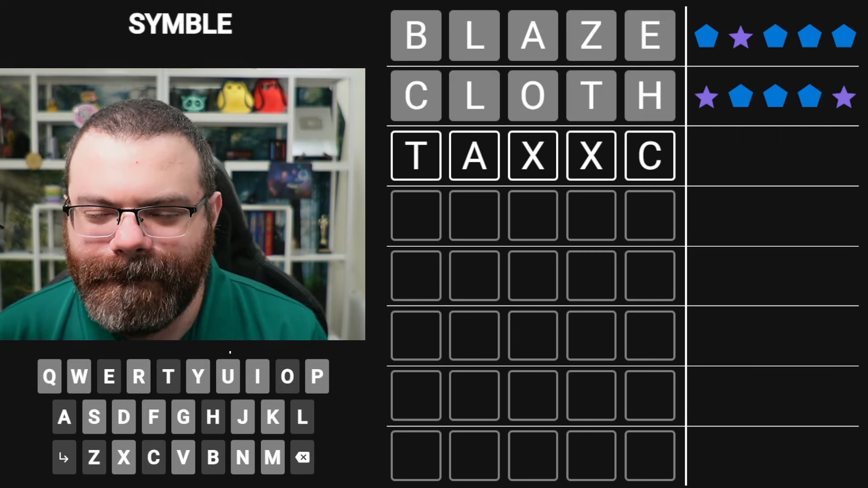
click(256, 377)
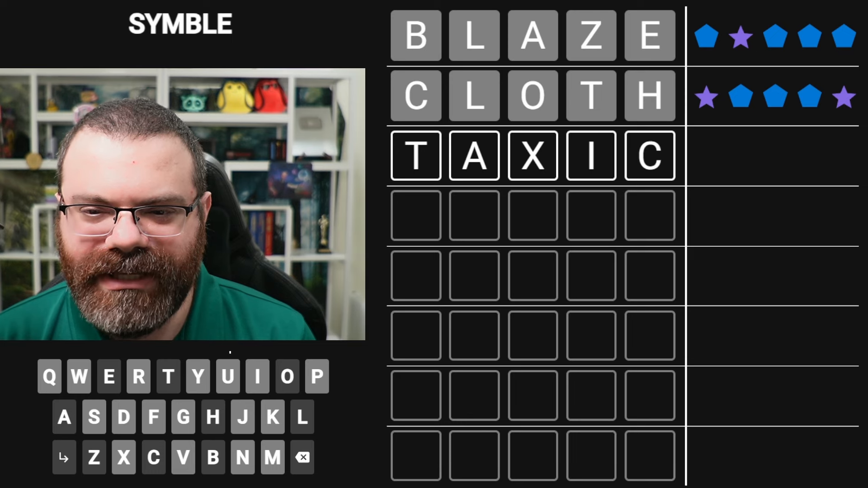
click(285, 377)
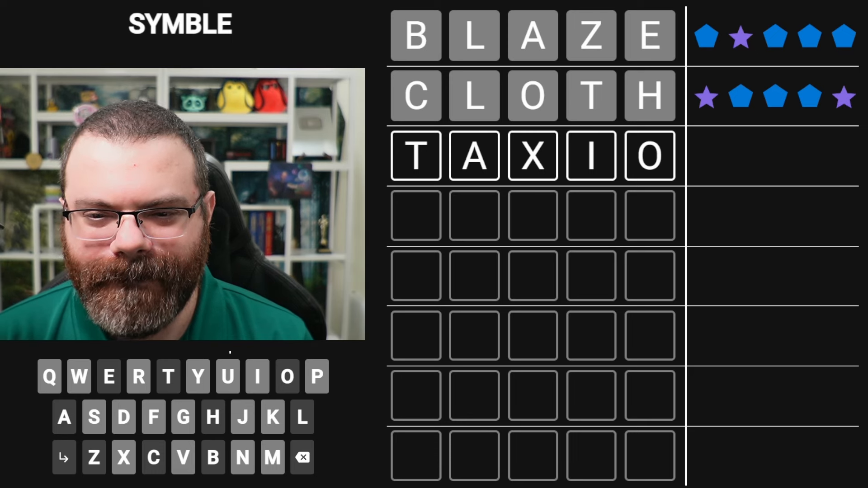
click(302, 458)
text(O)
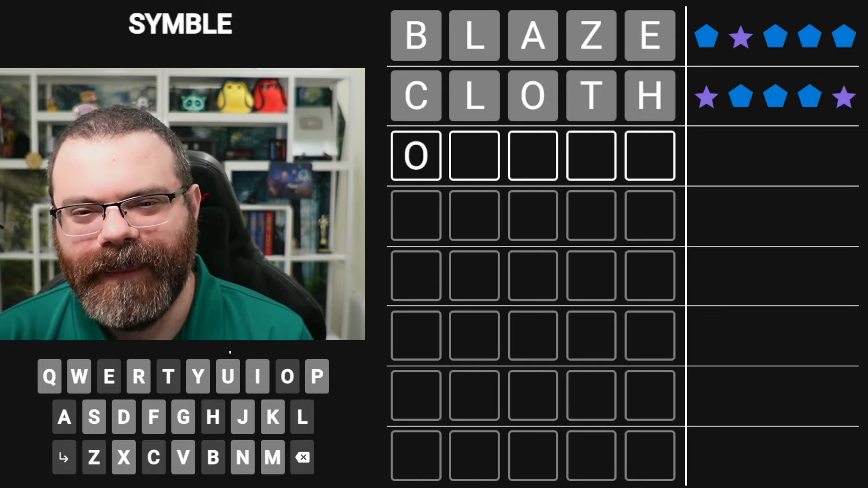
click(64, 417)
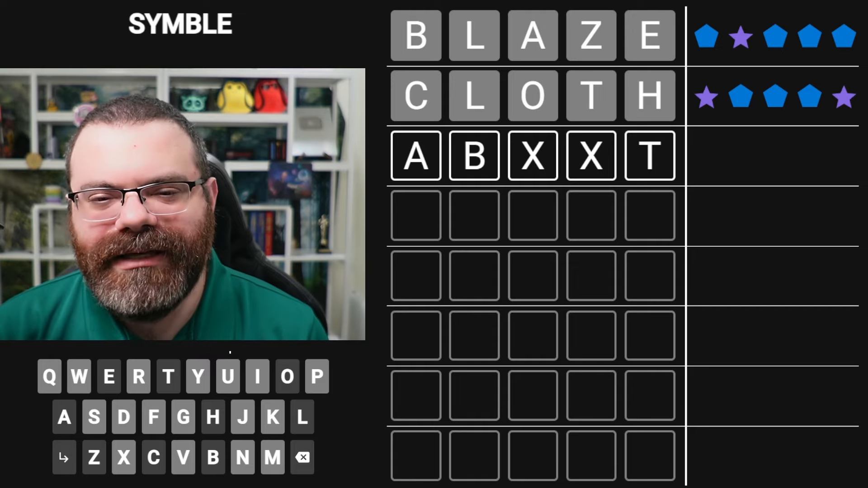
click(302, 458)
text(ZEXXO)
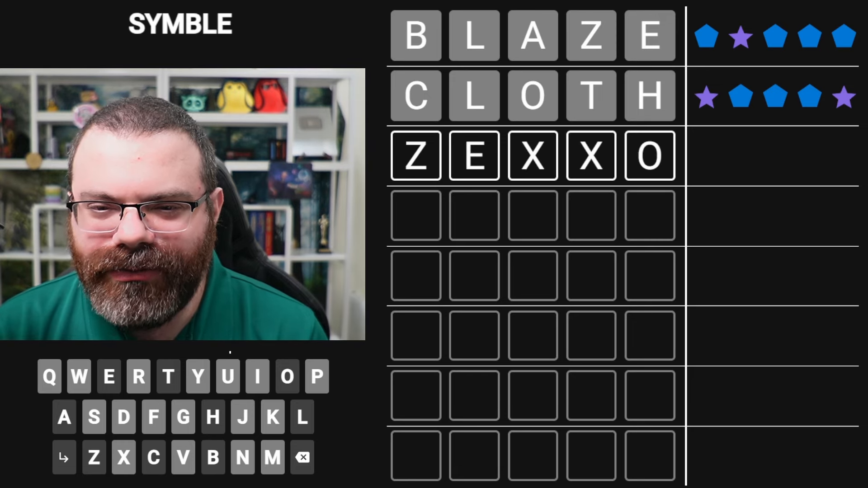
click(166, 377)
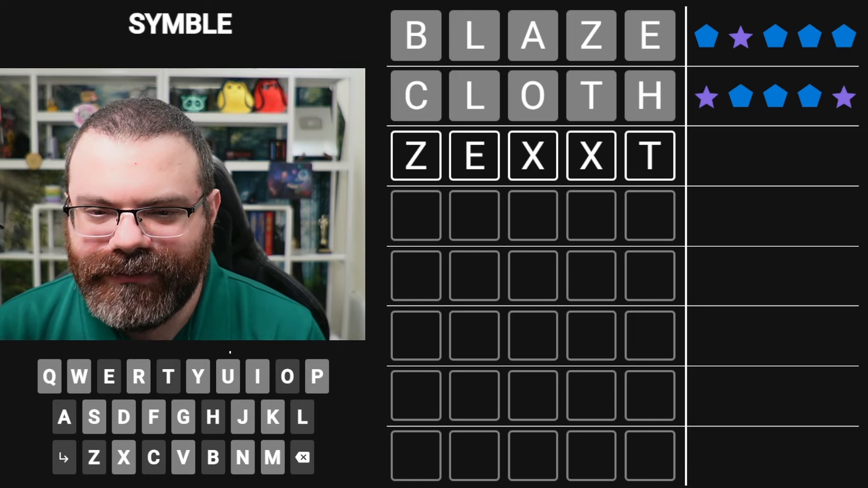
click(302, 458)
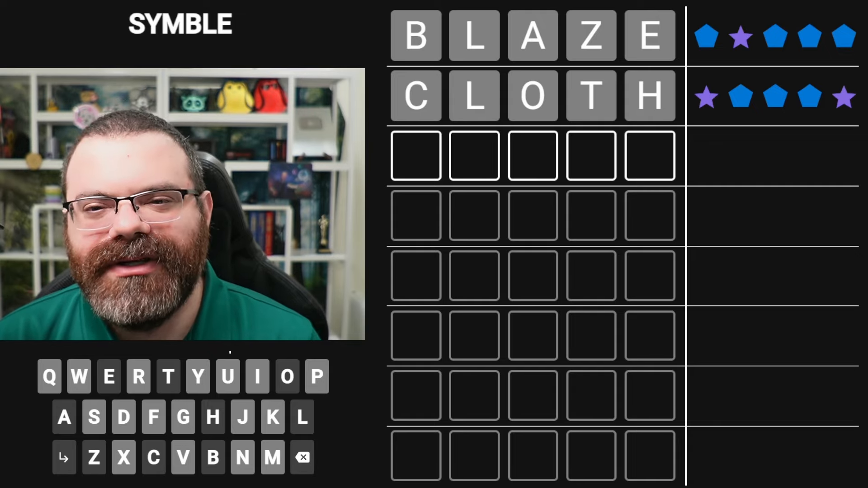
click(63, 418)
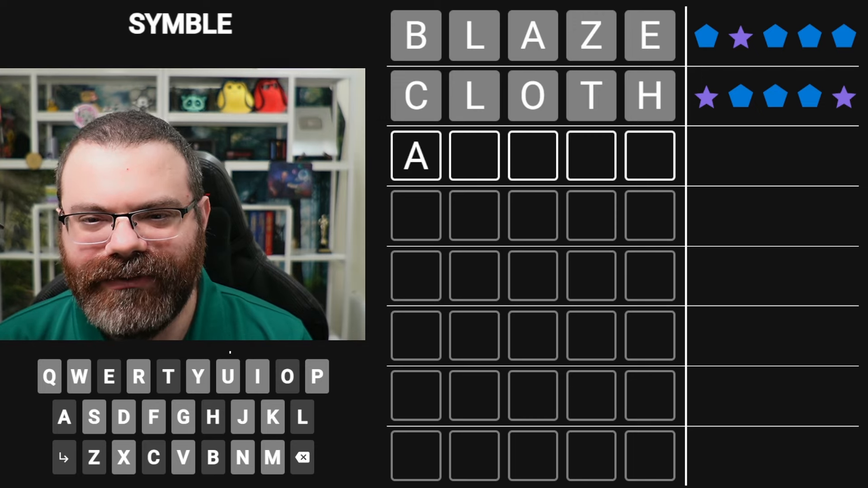
click(94, 458)
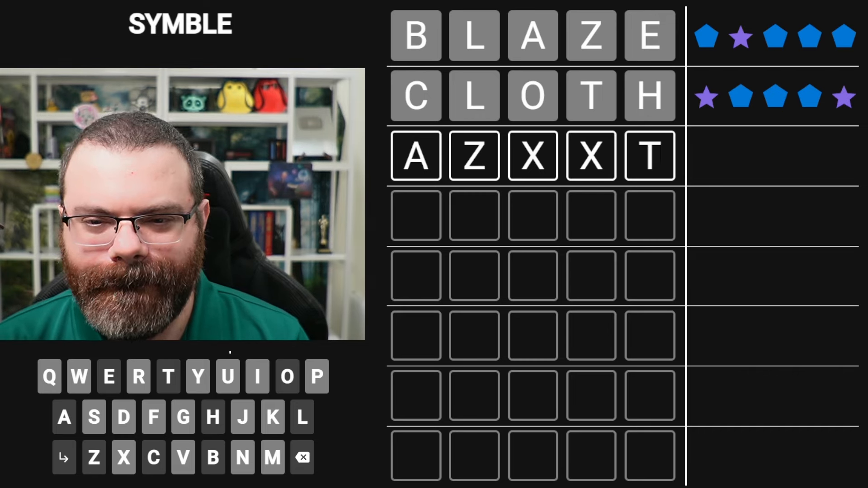
click(153, 458)
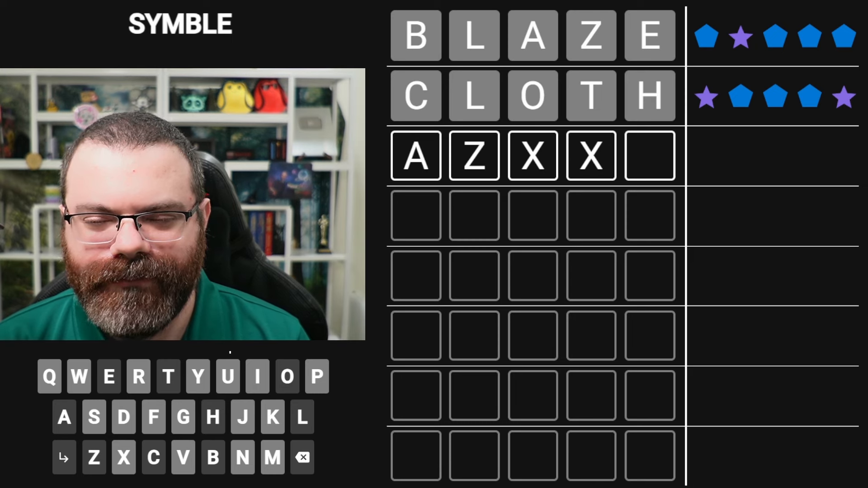
click(302, 458)
text(E)
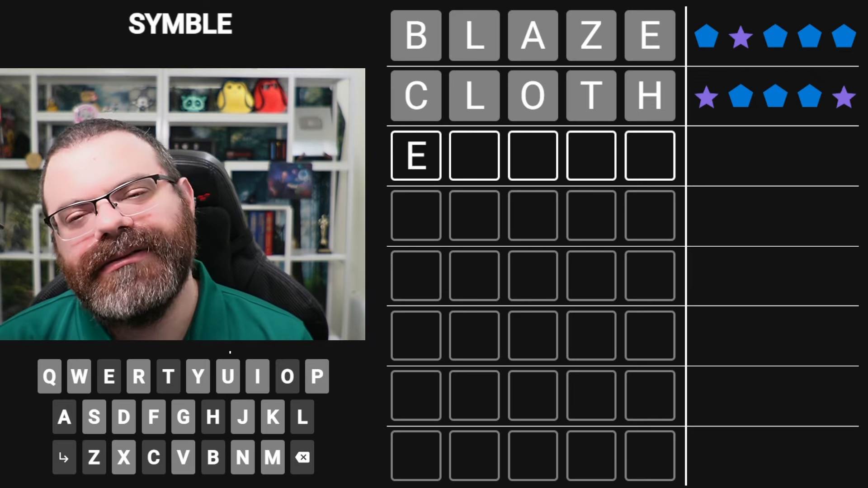
click(302, 457)
text(HA)
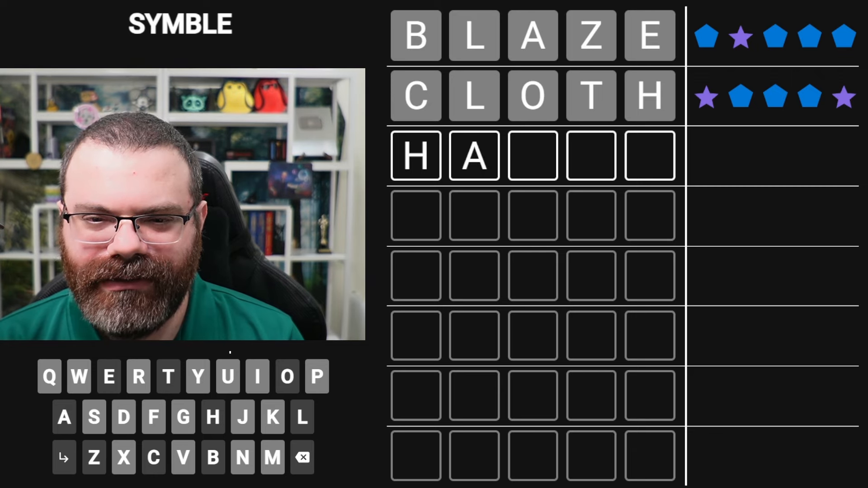
click(301, 456)
text(EXX)
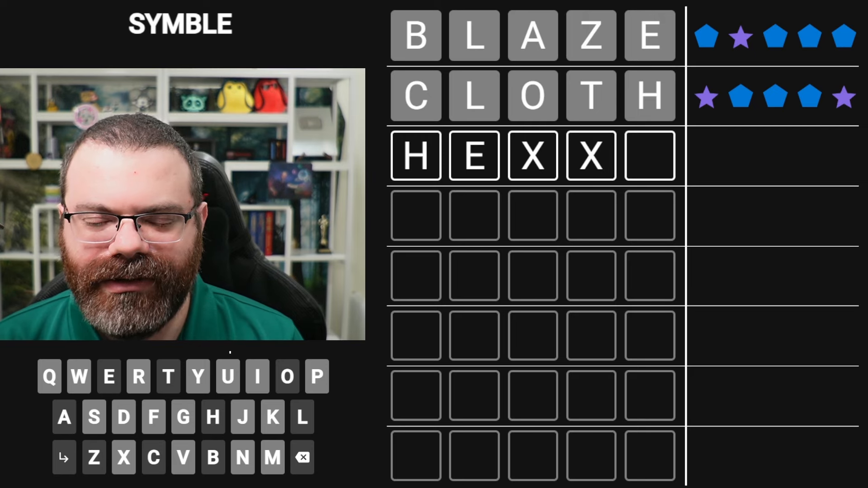
click(287, 377)
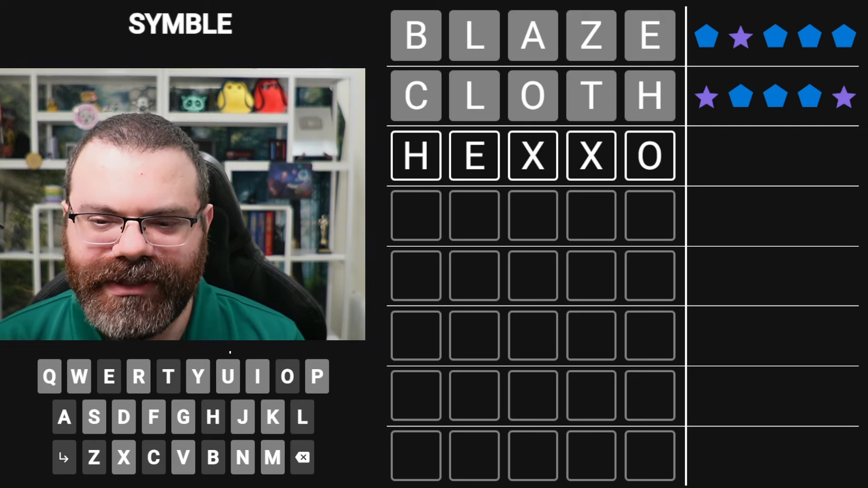
click(302, 457)
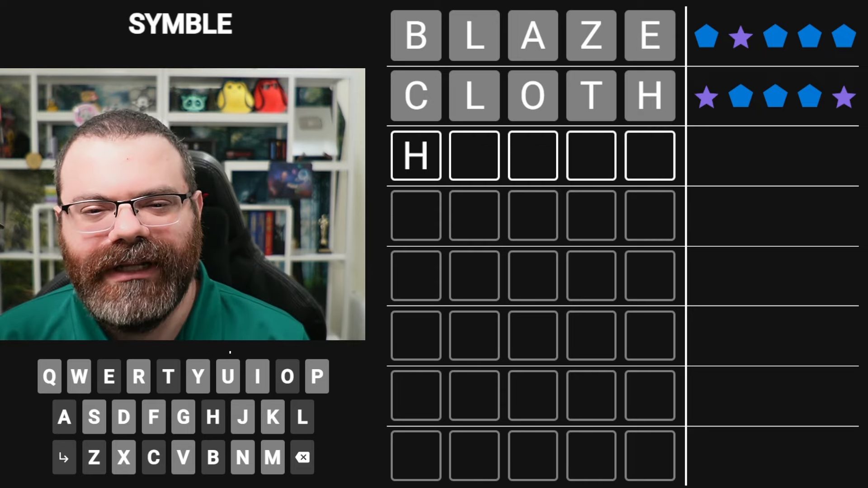
click(302, 458)
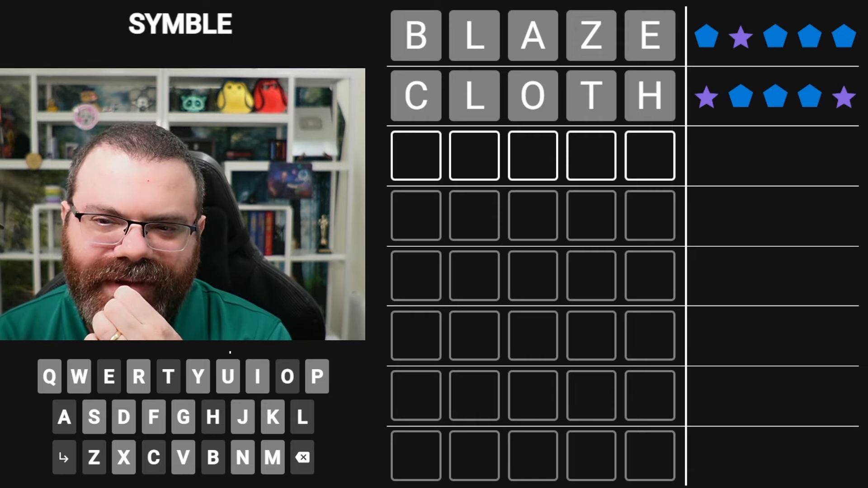
click(286, 377)
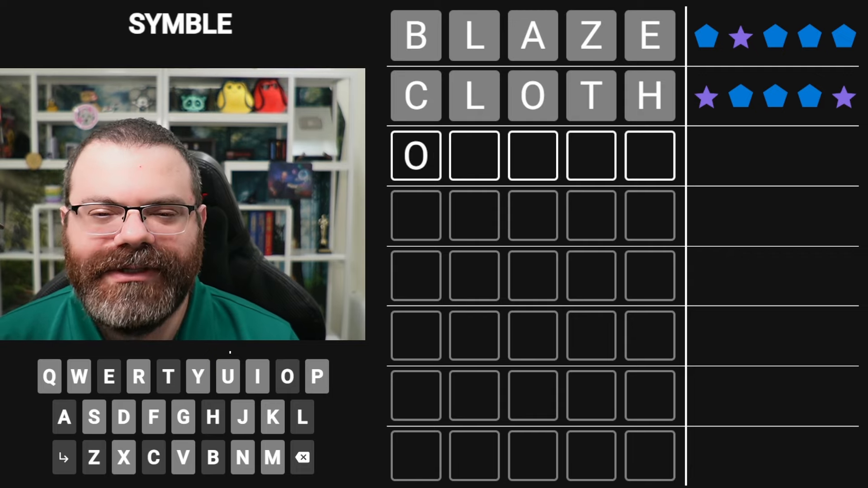
click(212, 457)
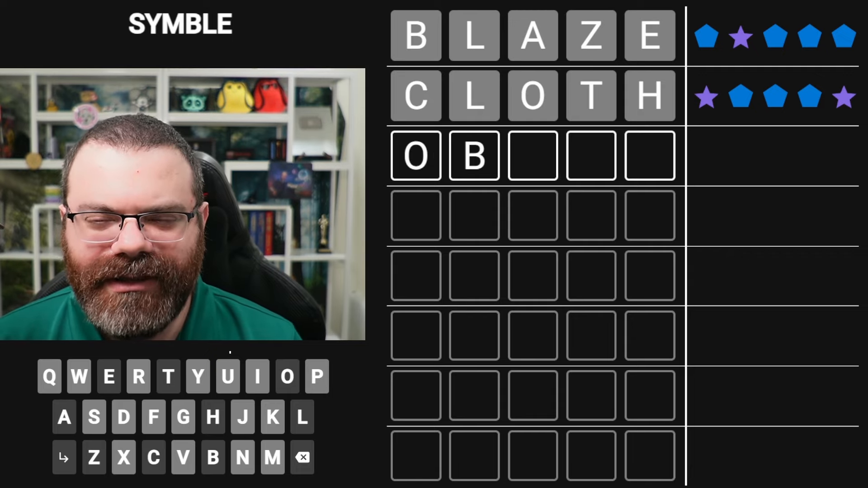
click(124, 457)
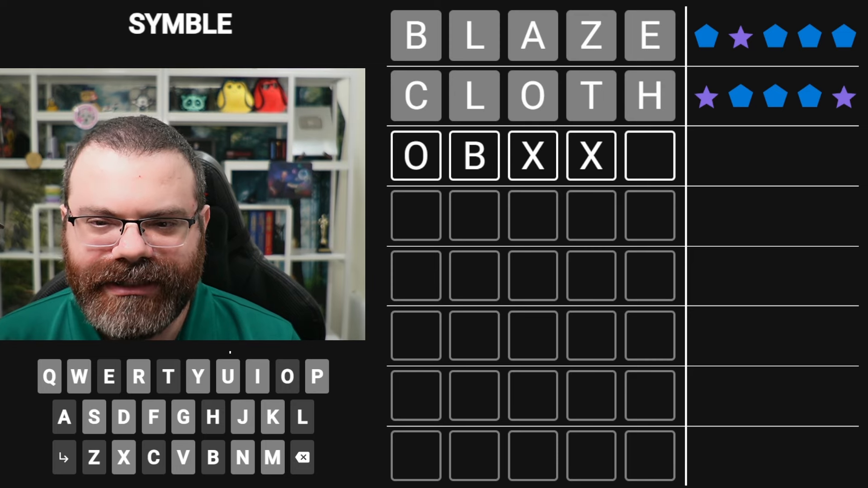
click(168, 376)
text(AXXC)
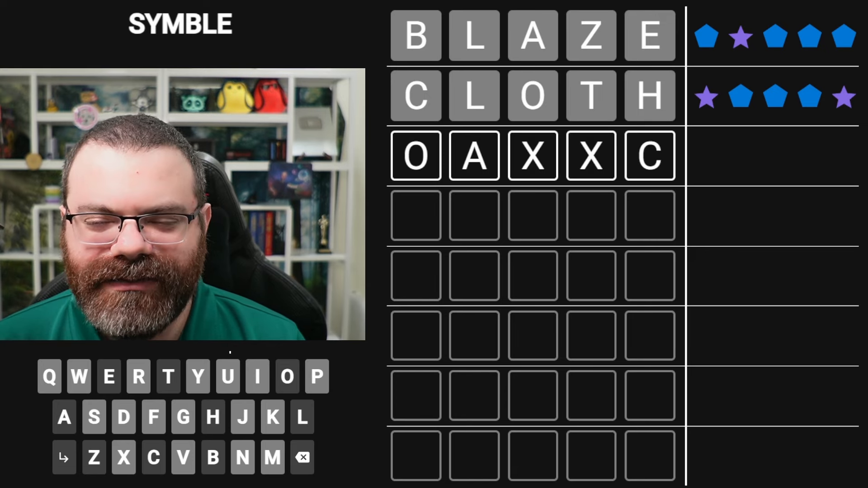
click(166, 376)
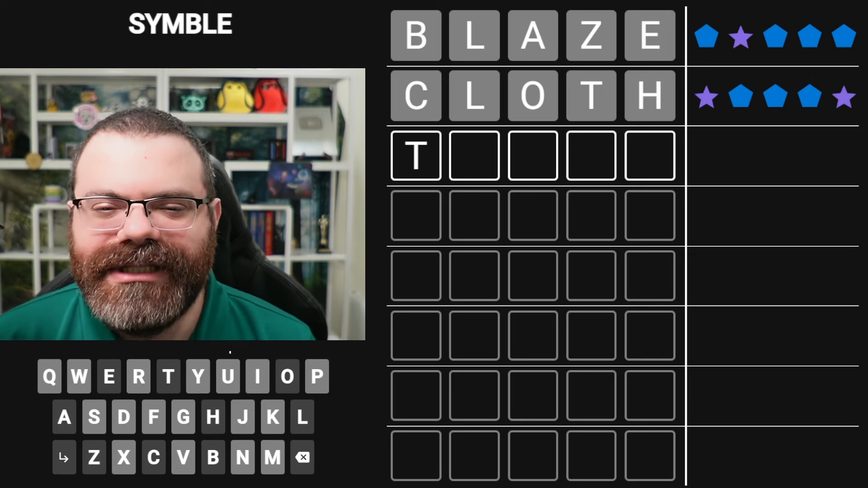
Build a trial pattern ending in O, then turn it into TEMPO as the third guess.
text(EX)
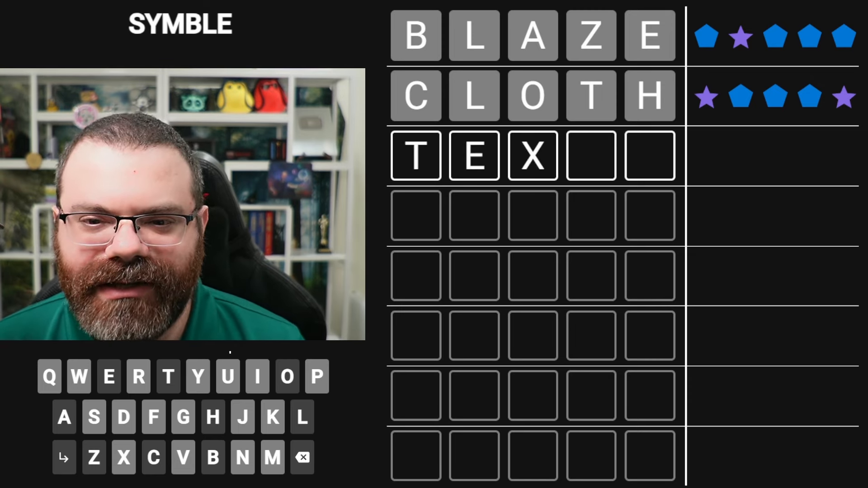
click(123, 458)
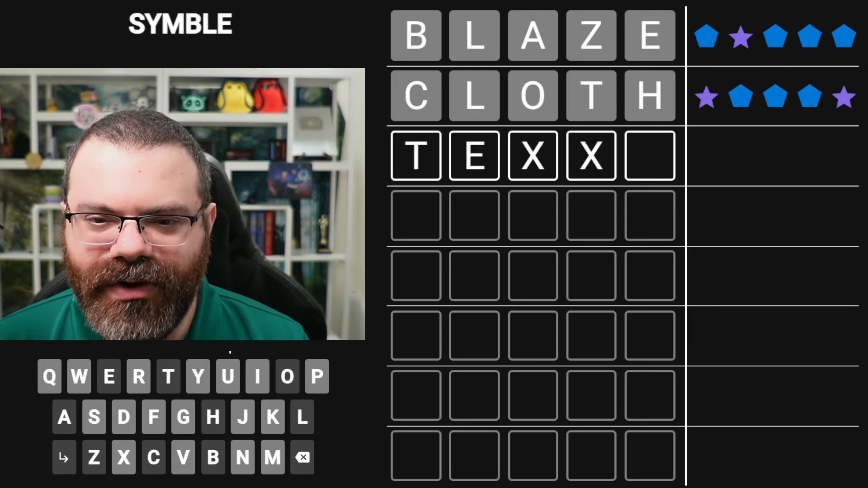
click(286, 377)
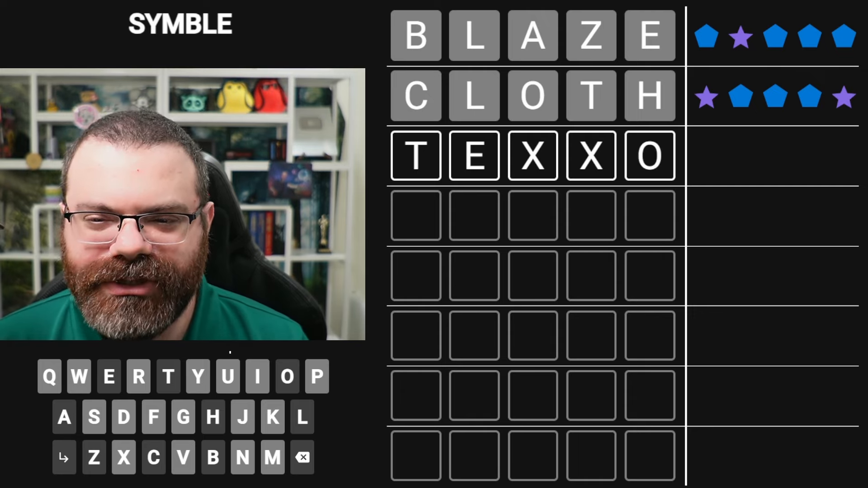
click(152, 457)
text(HEIGT)
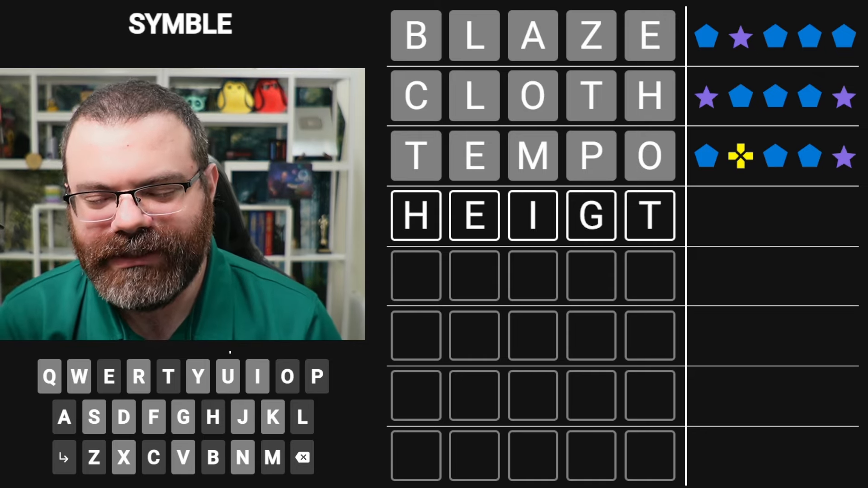
click(302, 458)
text(XX)
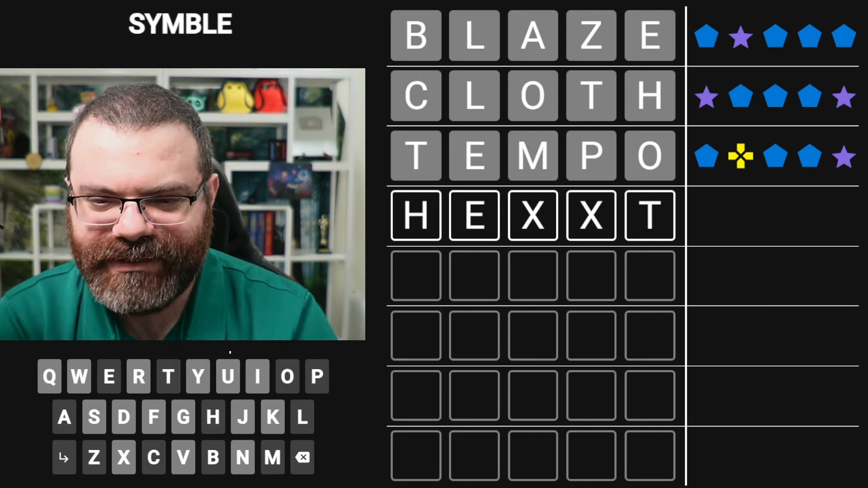
click(301, 458)
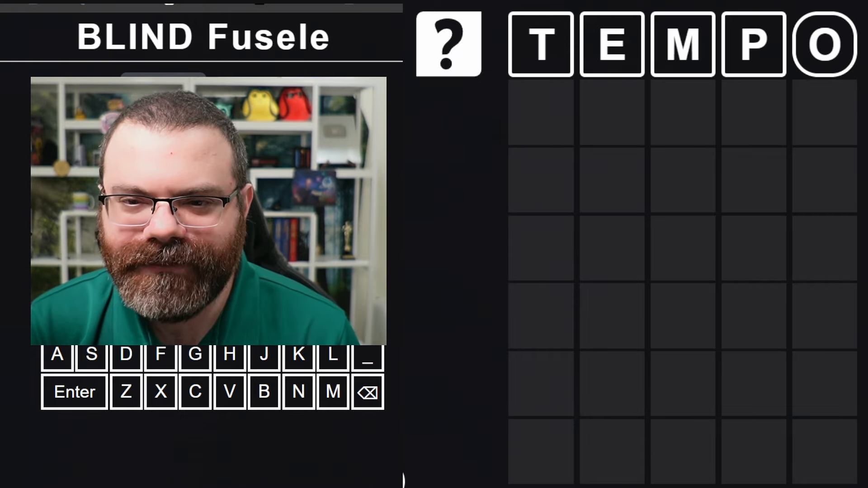
Fill the missing middle letter I and submit STIPE as the second guess.
click(74, 391)
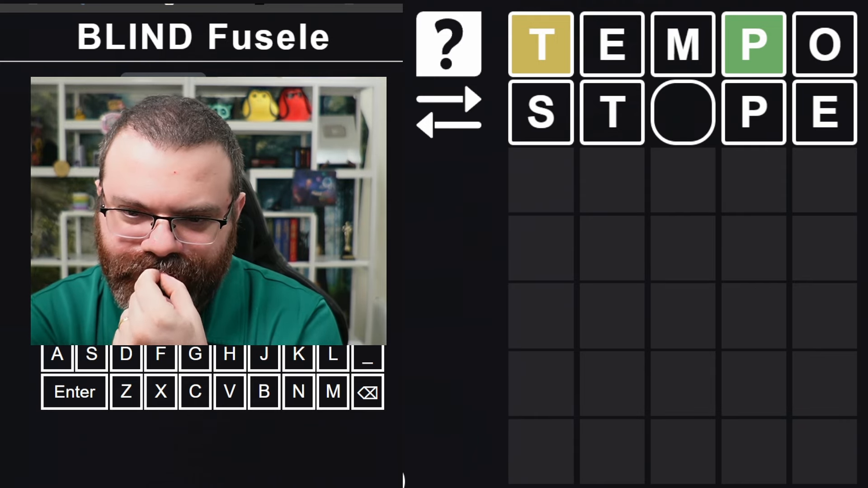
click(73, 392)
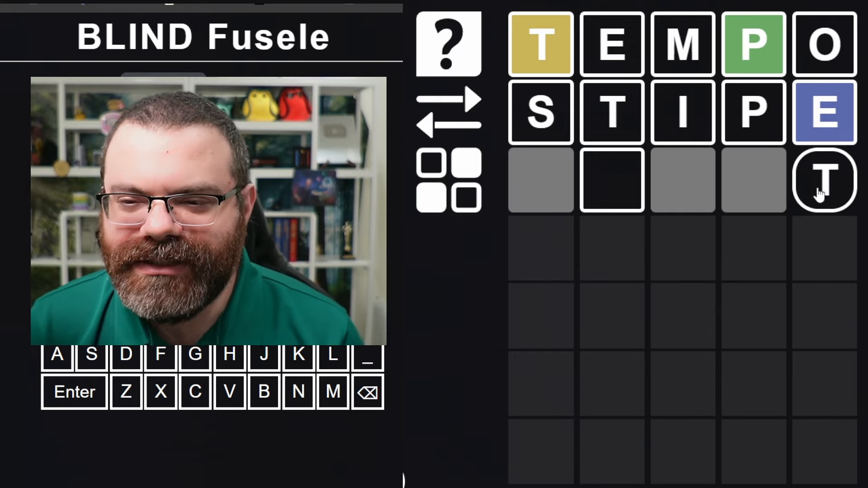
mouse_move(665, 209)
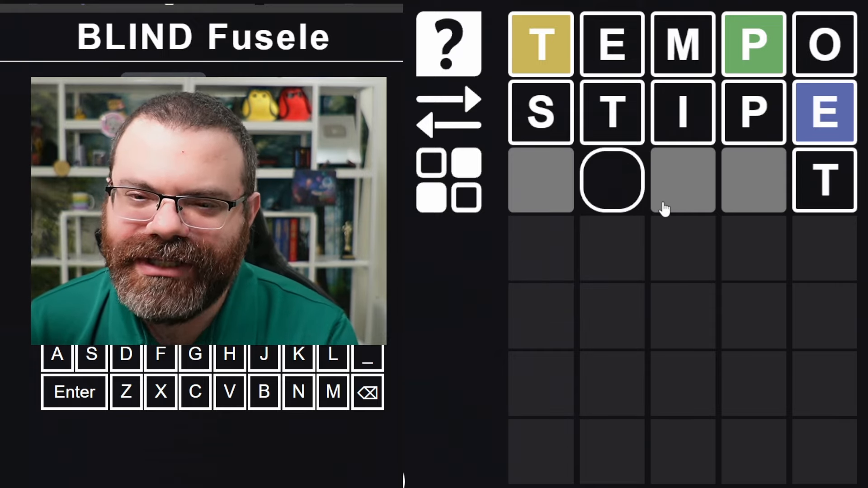
mouse_move(613, 191)
text(A)
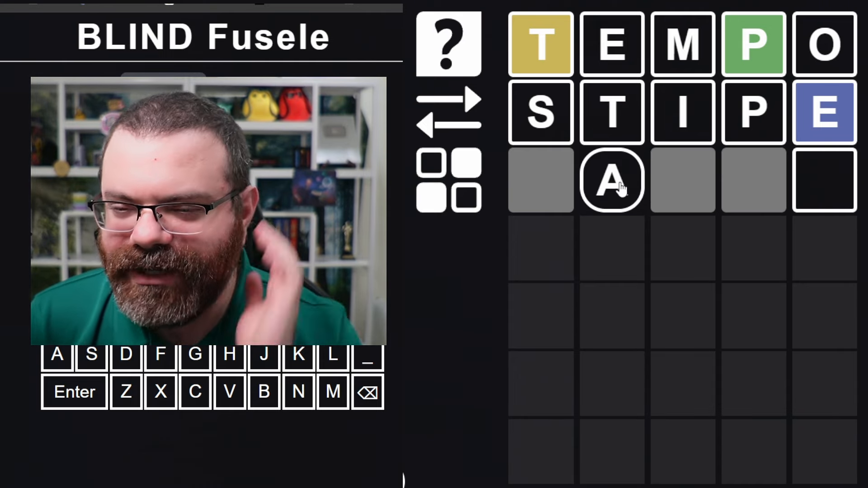
mouse_move(613, 193)
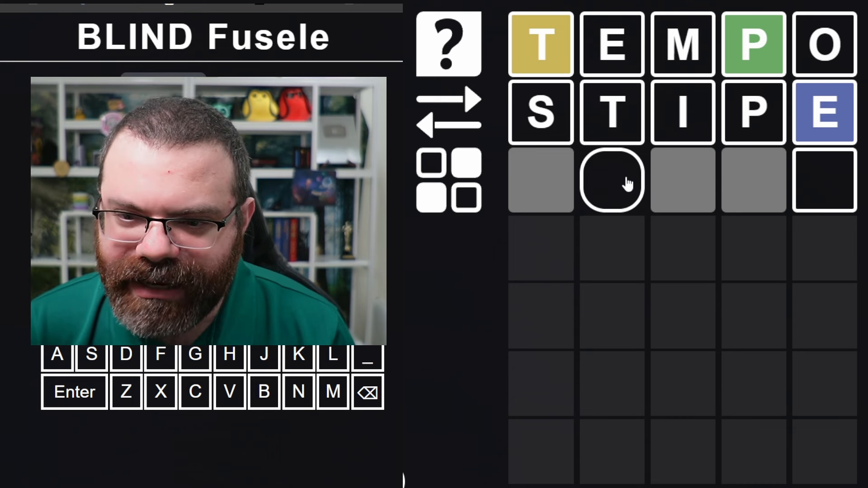
Enter N toward ANGEL, then submit ANGEL and CARAT as guesses three and four.
key(N)
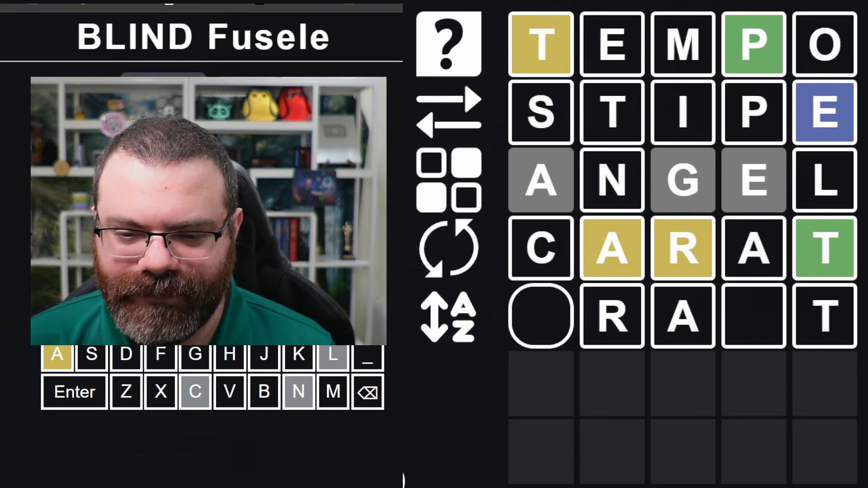
Submit DRAFT as the winning fifth guess and dismiss the statistics popup.
click(74, 392)
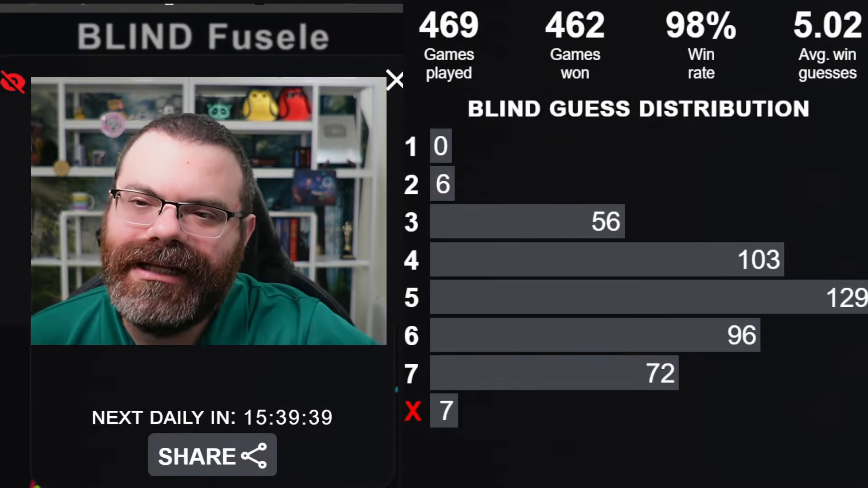
click(394, 80)
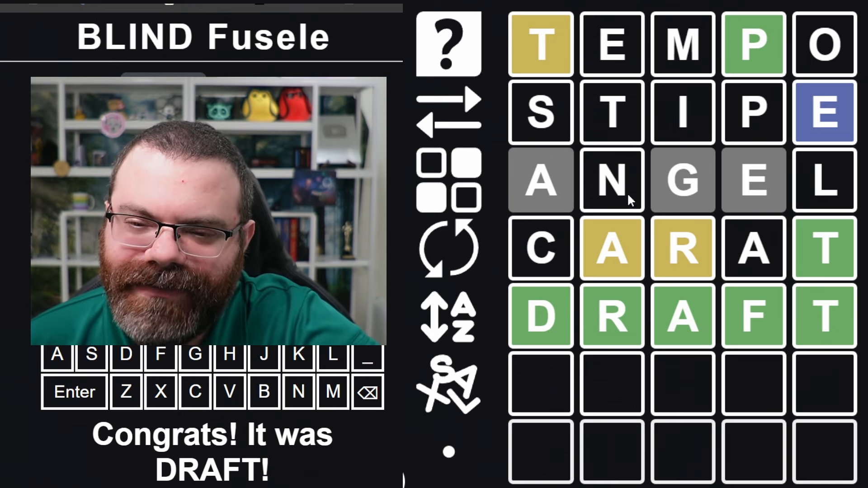
mouse_move(818, 189)
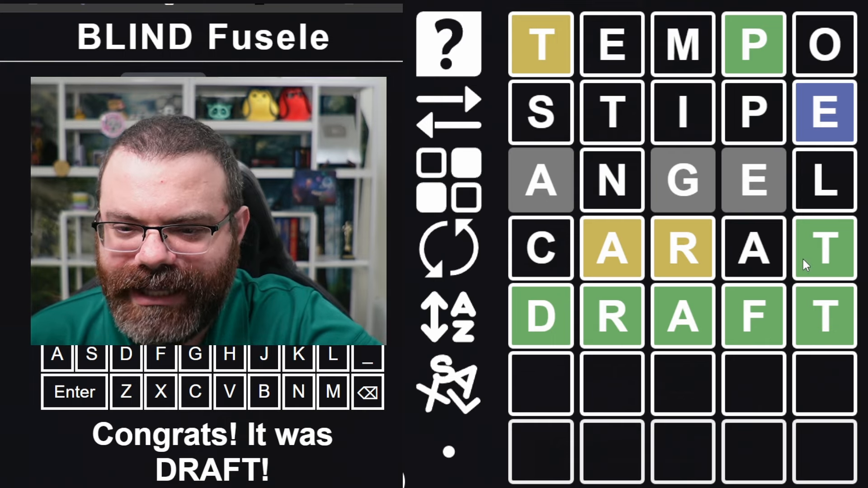
mouse_move(781, 269)
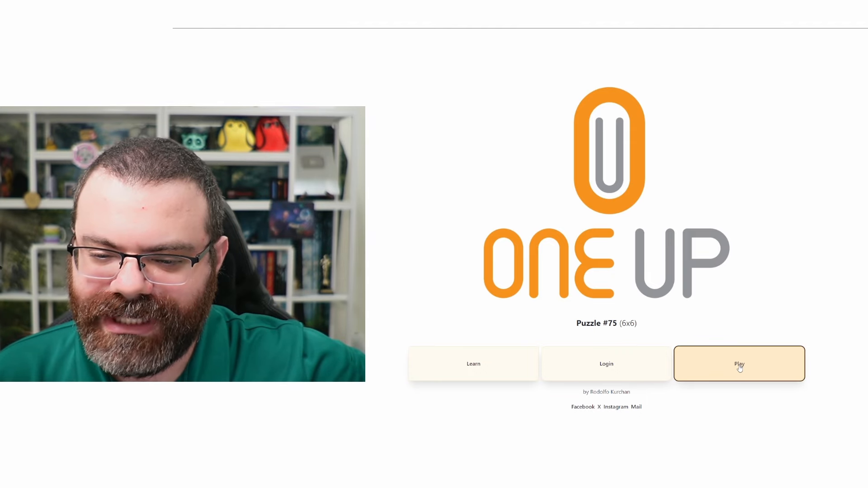
Start puzzle #75 and begin the left column, placing 1 in the bottom-left cell.
click(738, 363)
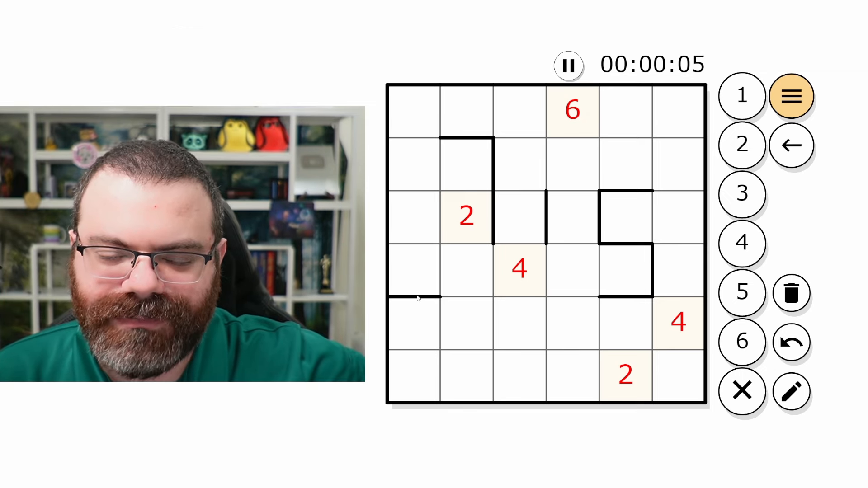
click(414, 112)
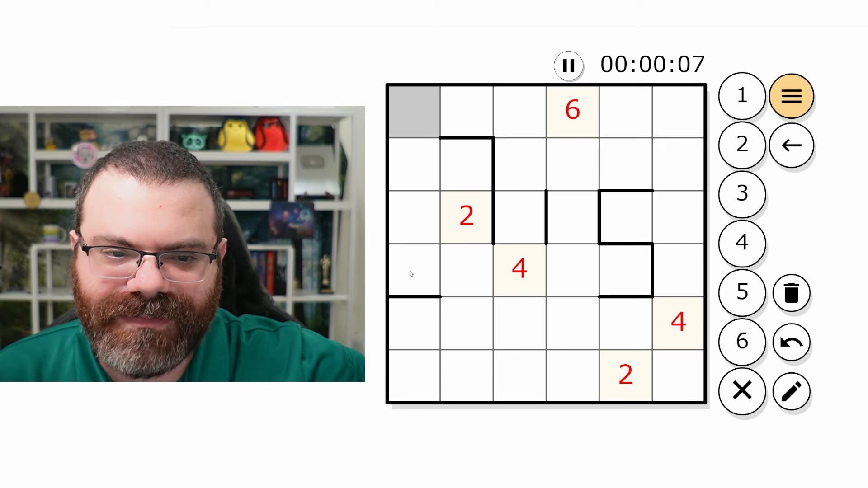
click(414, 324)
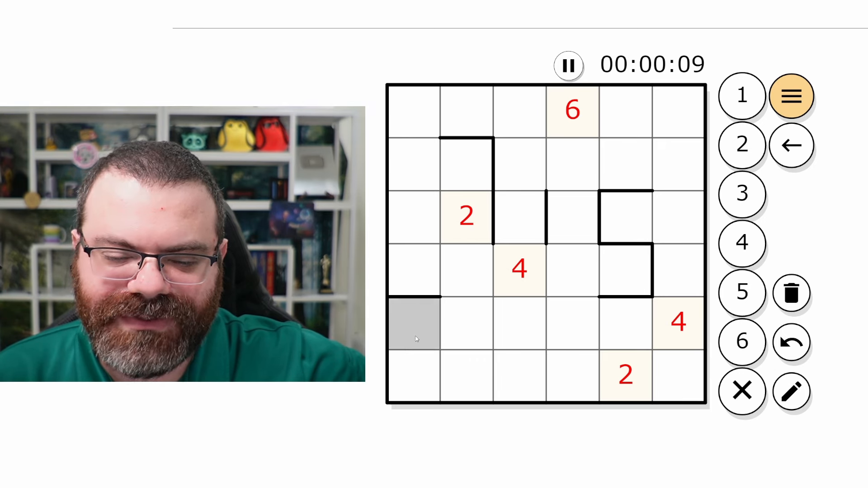
click(414, 110)
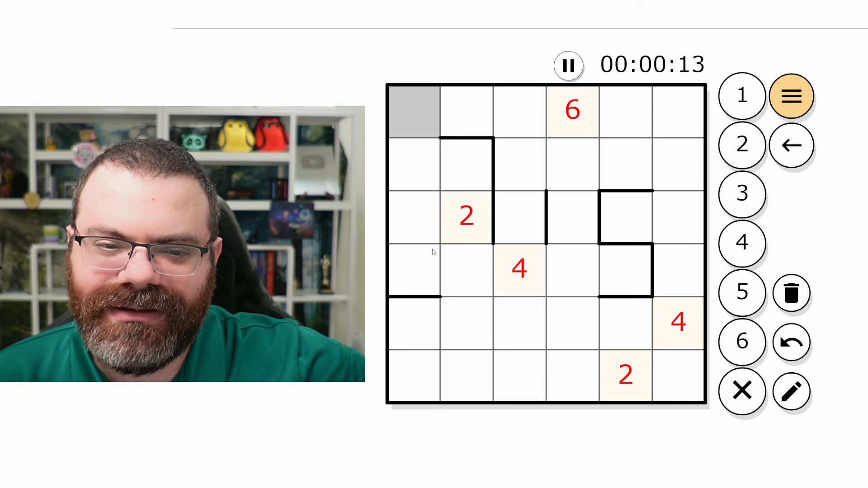
click(414, 166)
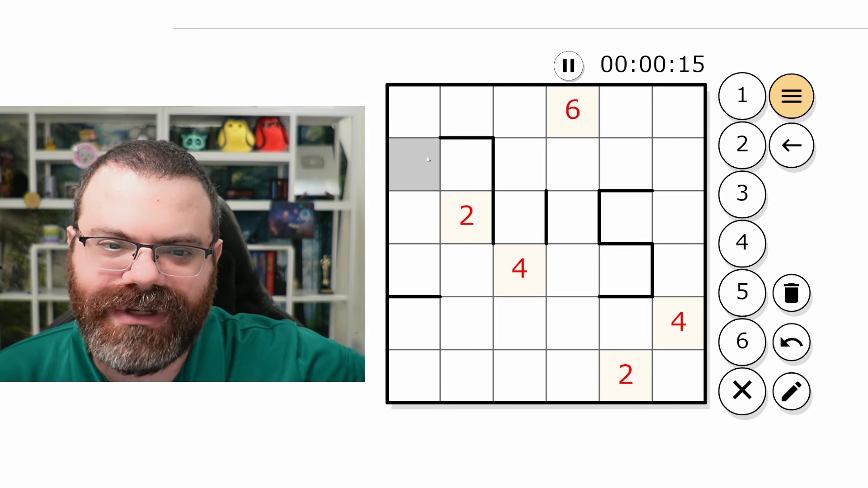
click(414, 269)
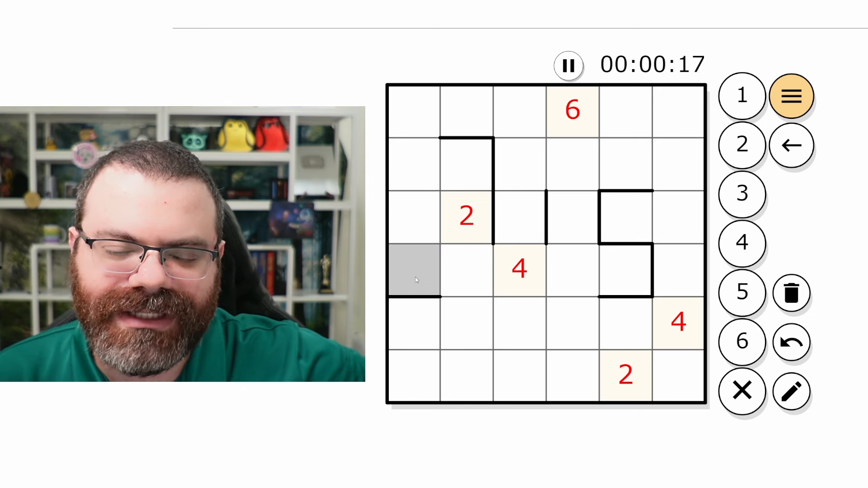
click(412, 108)
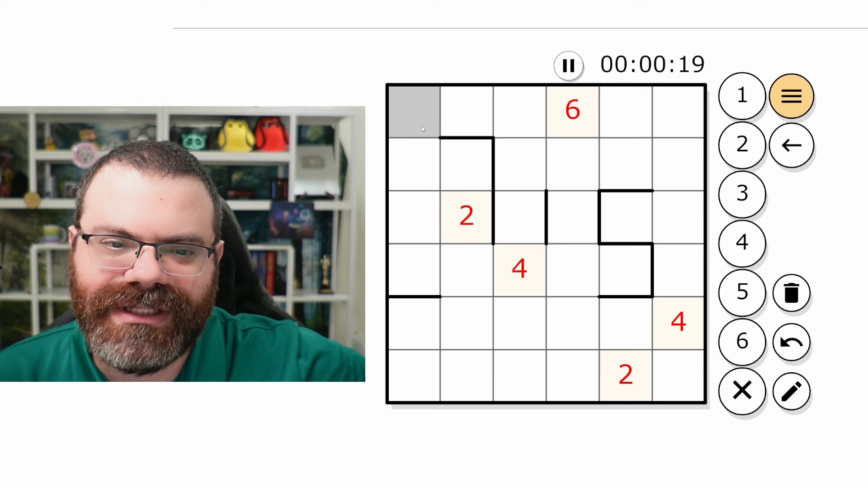
click(413, 324)
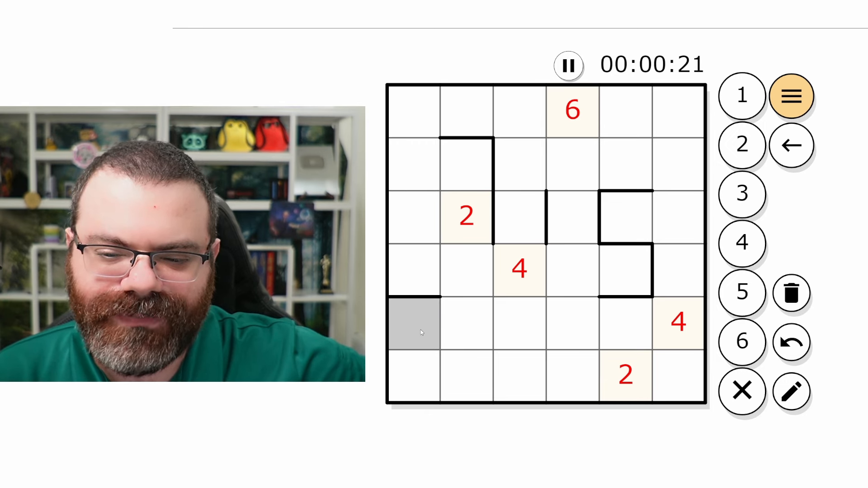
click(412, 376)
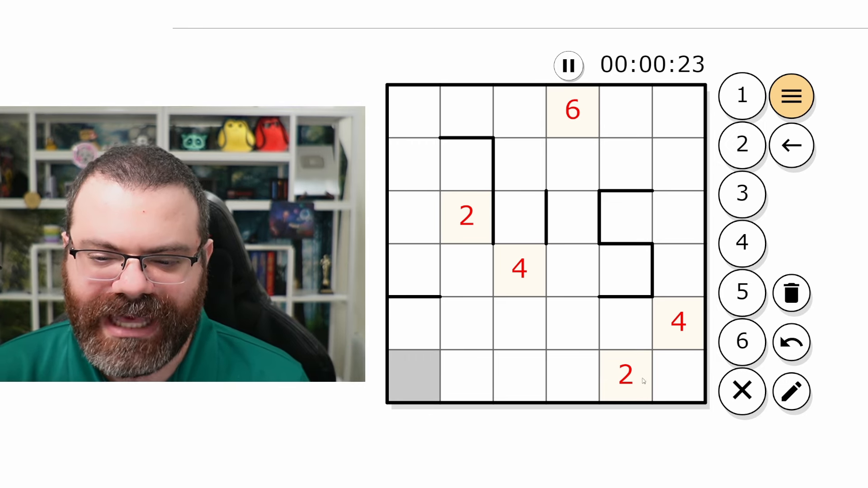
click(465, 376)
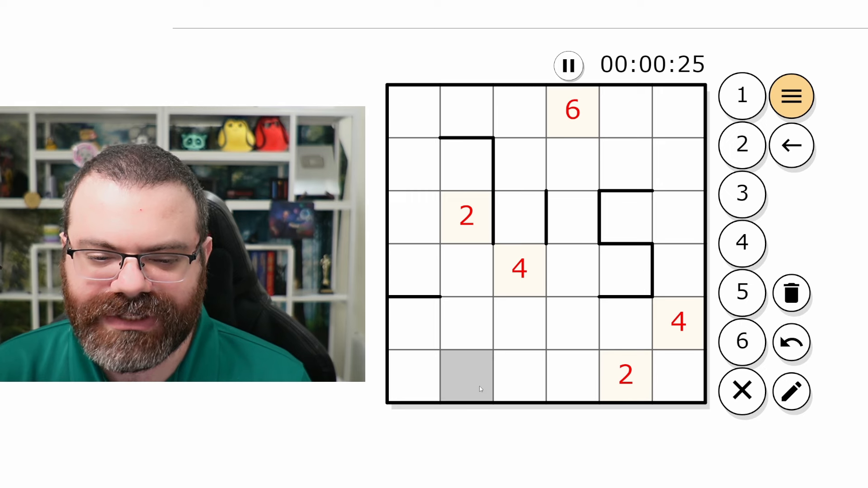
click(679, 376)
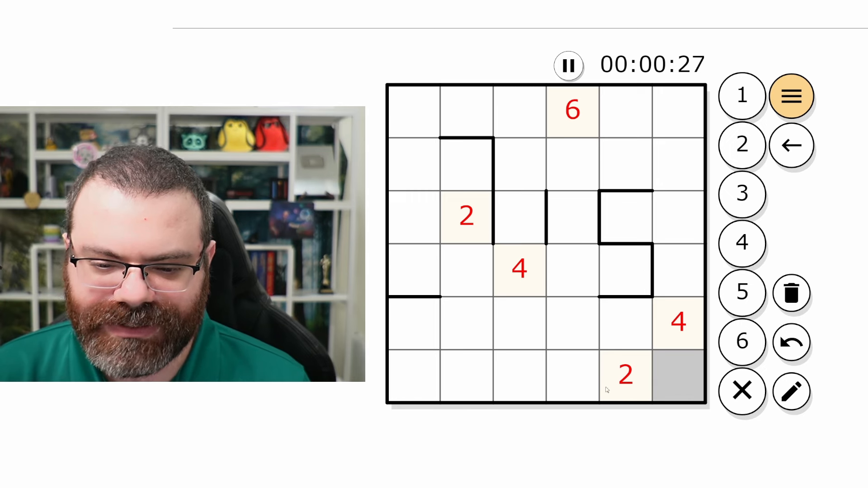
click(414, 375)
text(1)
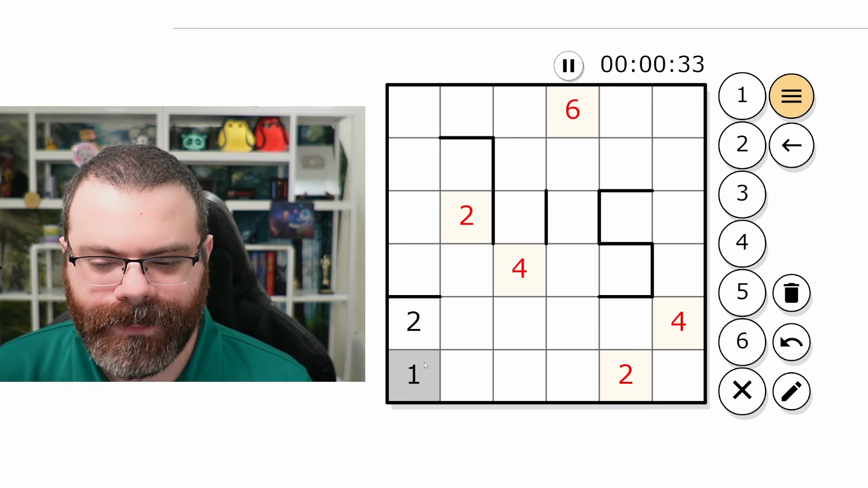
Complete the left column as 4, 2, 1, 3, 2, 1 and place digits in row 4.
click(414, 270)
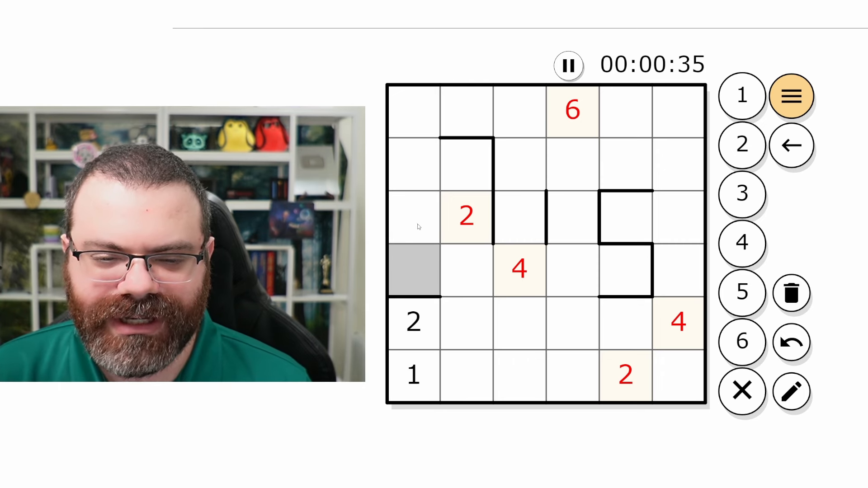
click(414, 108)
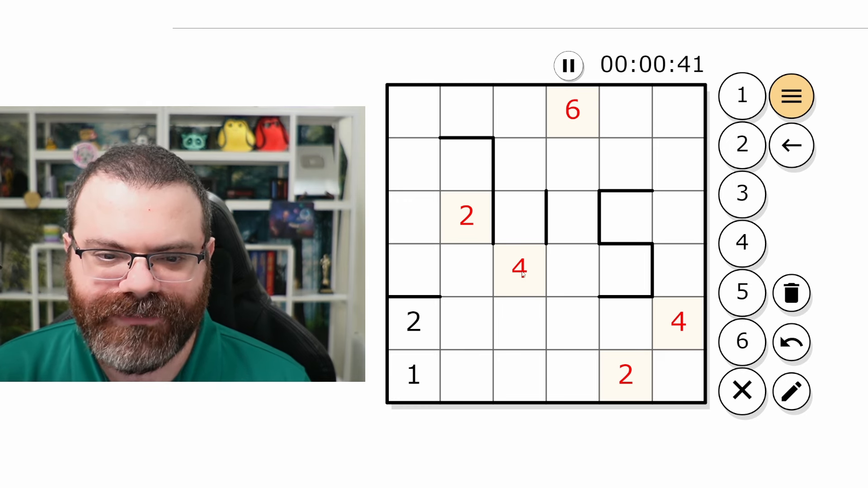
click(413, 216)
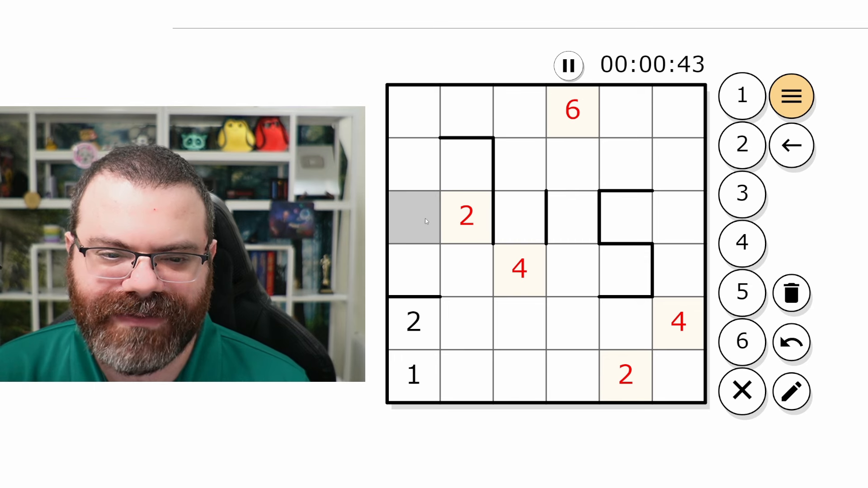
click(465, 162)
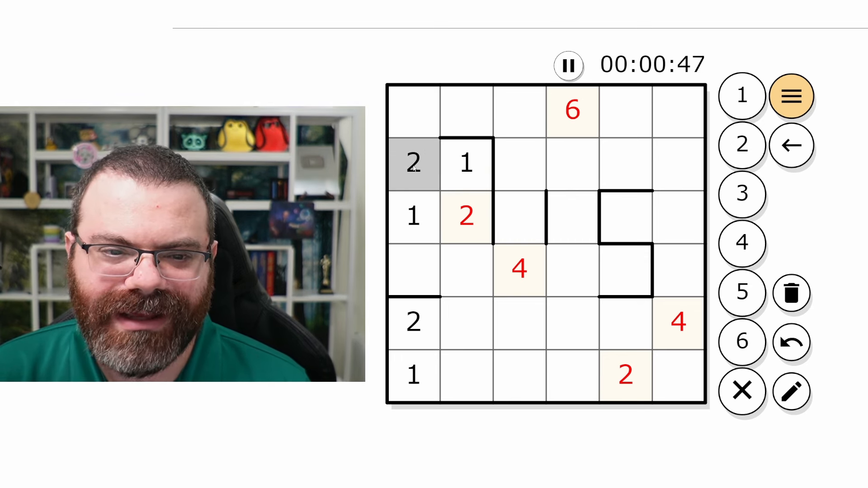
click(413, 109)
text(4)
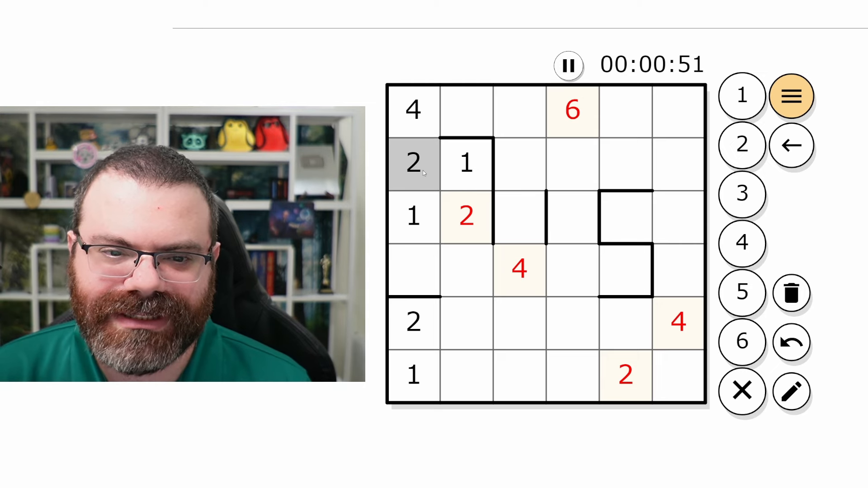
click(412, 271)
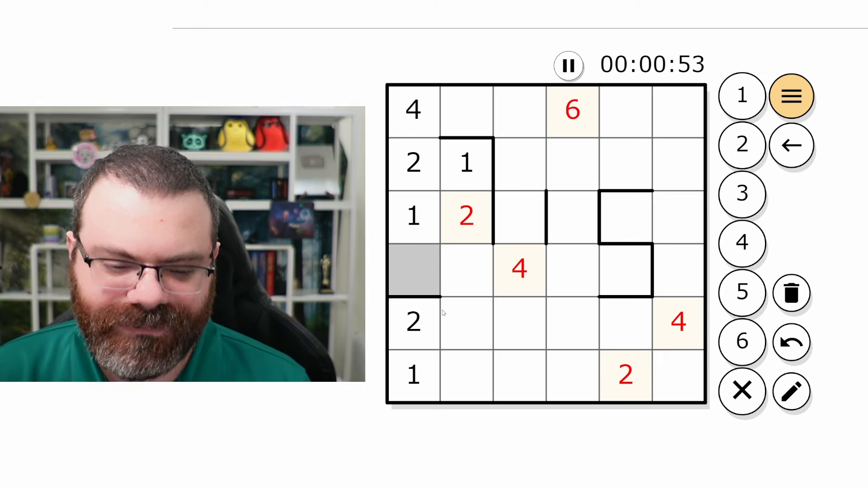
click(741, 193)
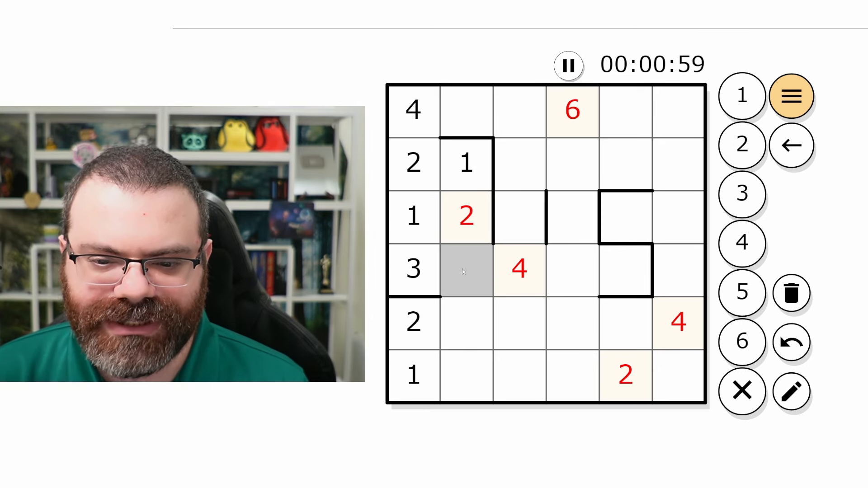
click(571, 271)
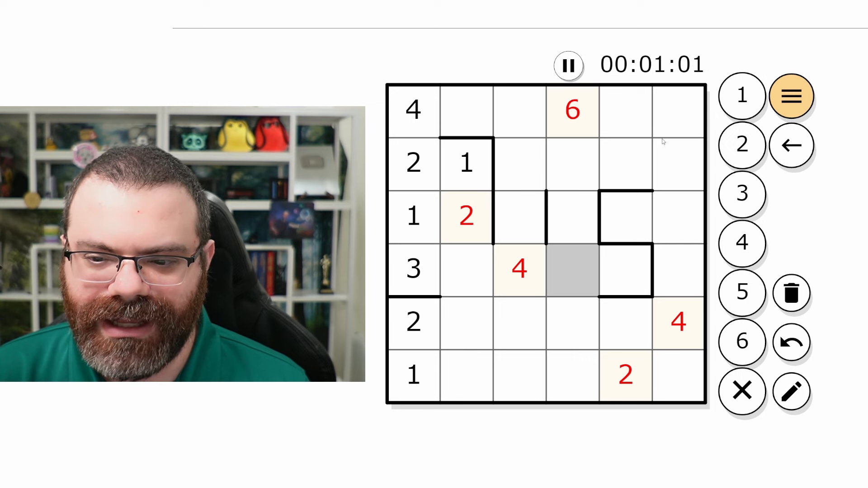
Put 6 in the bottom-right cell and place digits along row 5.
click(677, 109)
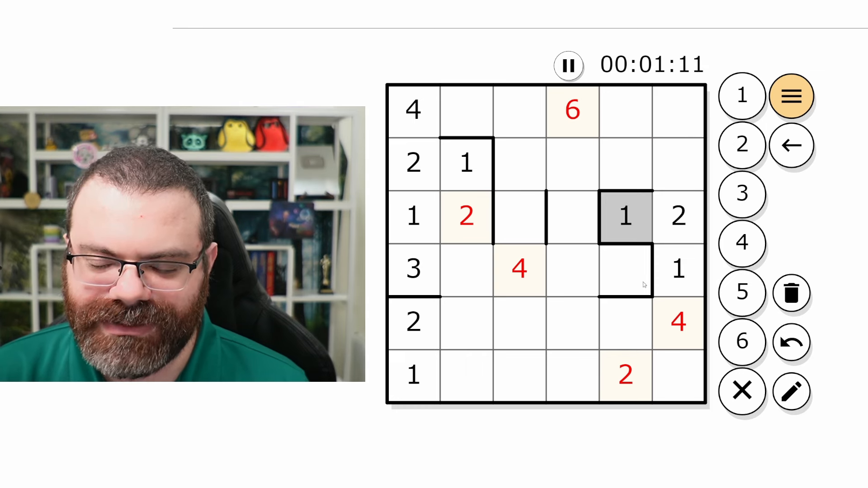
click(678, 376)
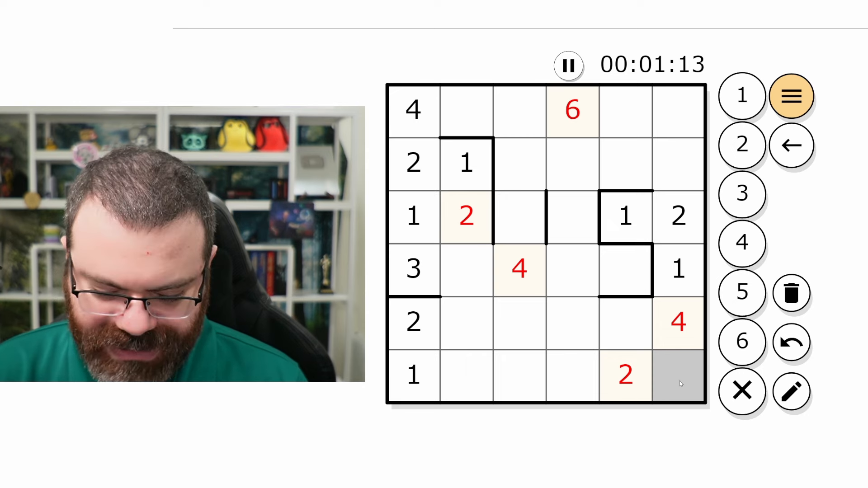
click(742, 342)
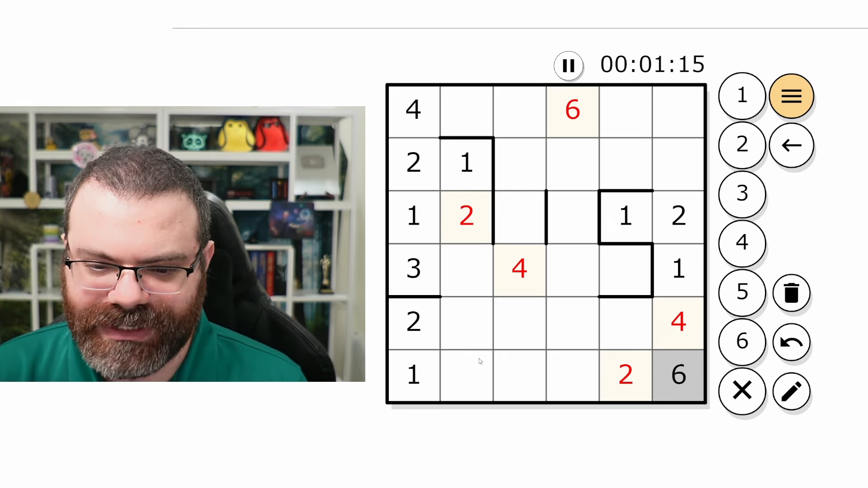
click(413, 323)
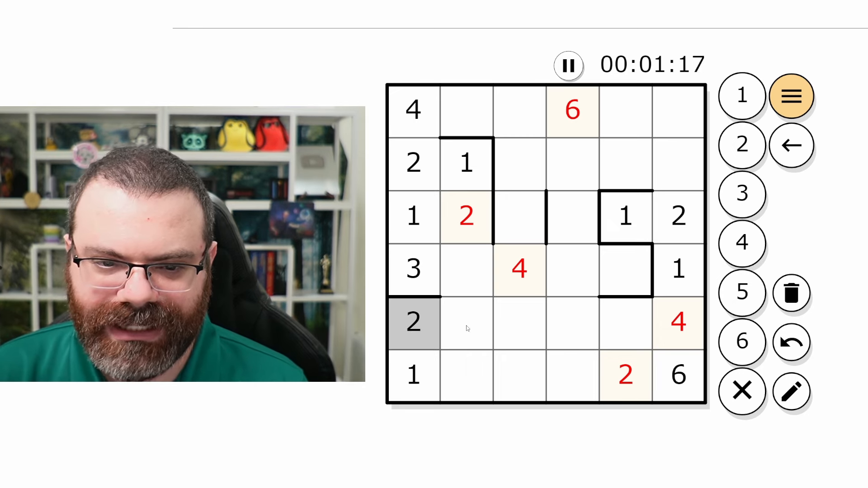
click(517, 324)
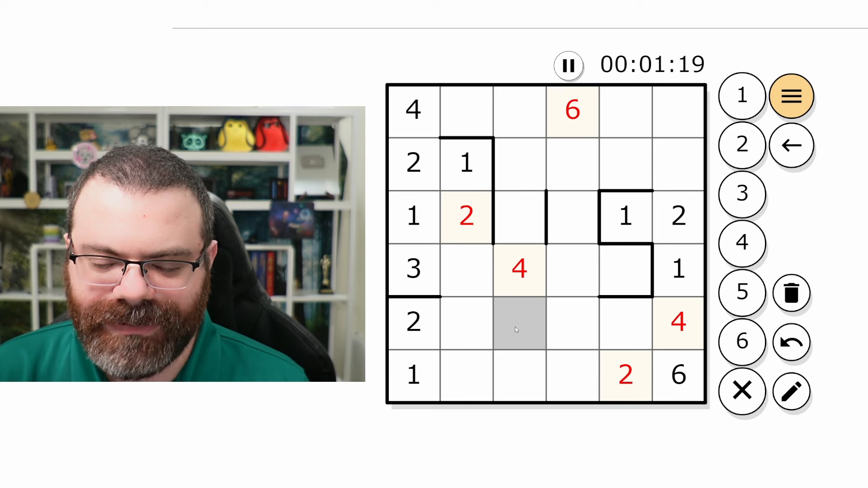
click(572, 324)
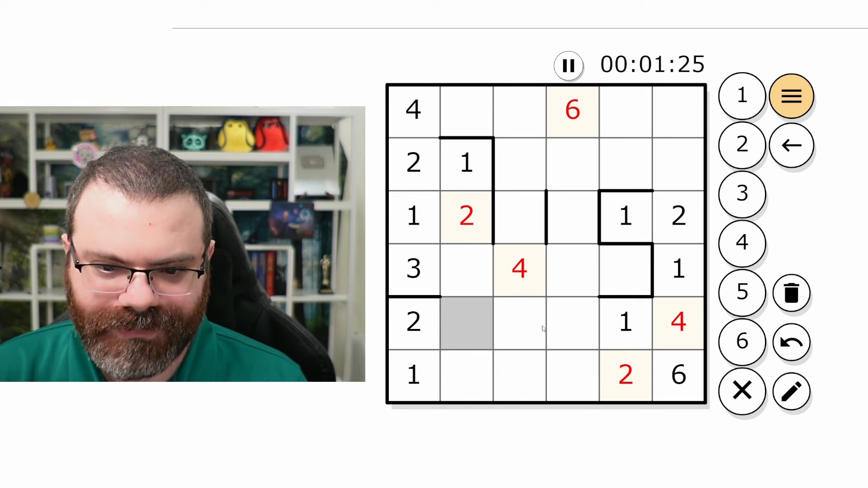
click(518, 323)
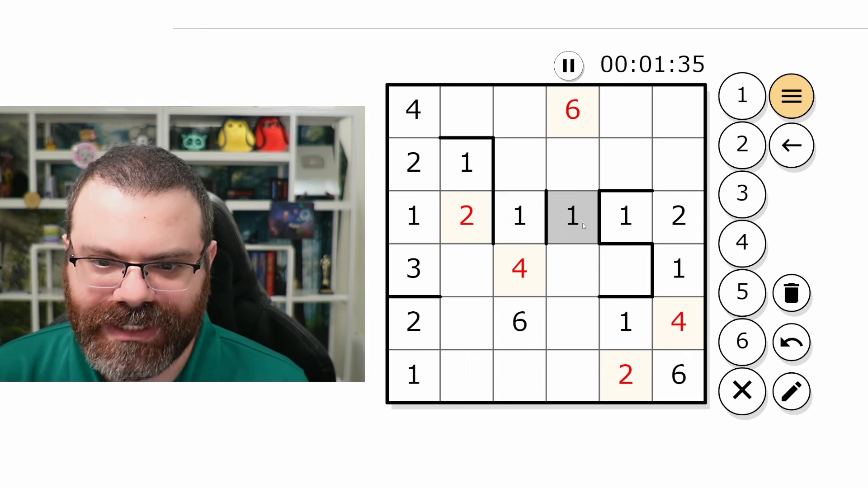
Enter 1, 1, 6, 5, 2, 1, 3, 4 across rows 3–6 and start the top row.
click(465, 268)
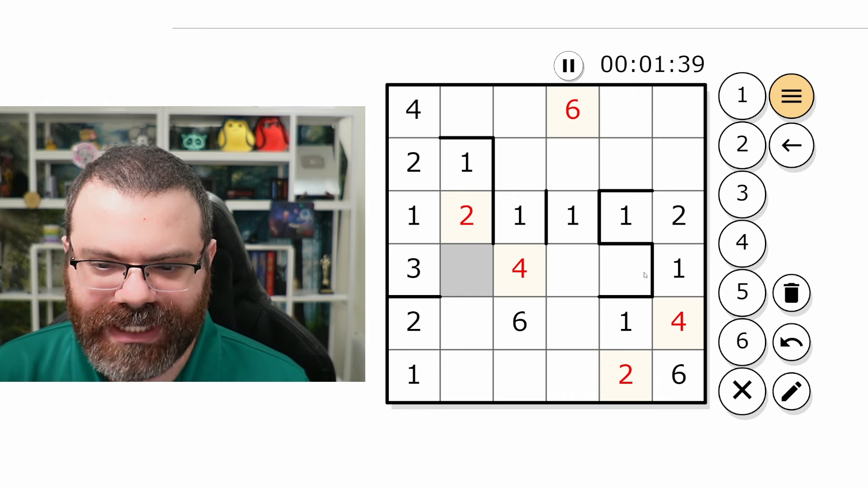
click(626, 271)
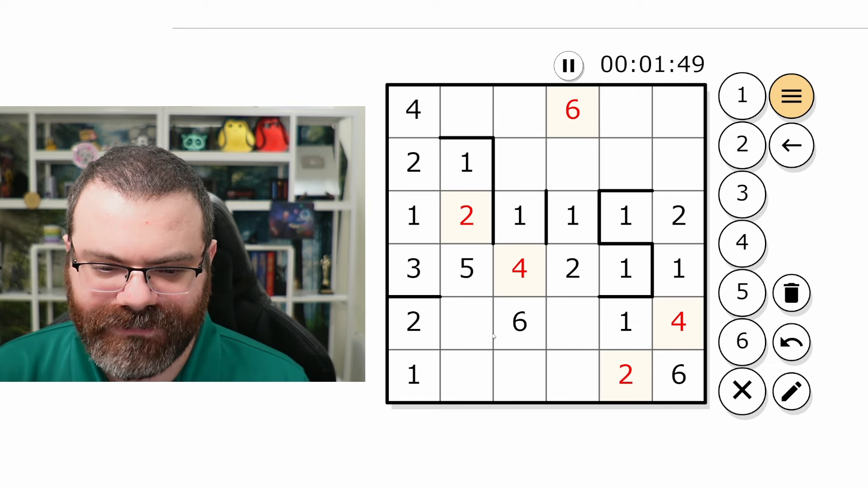
click(466, 375)
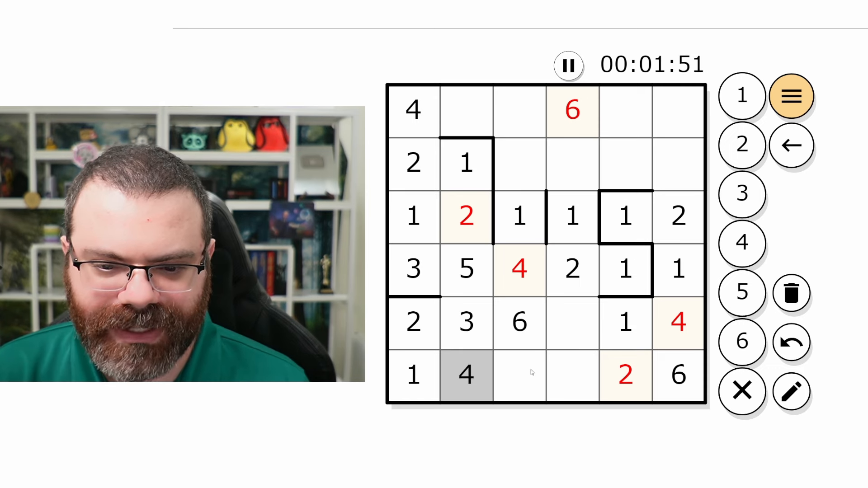
click(518, 374)
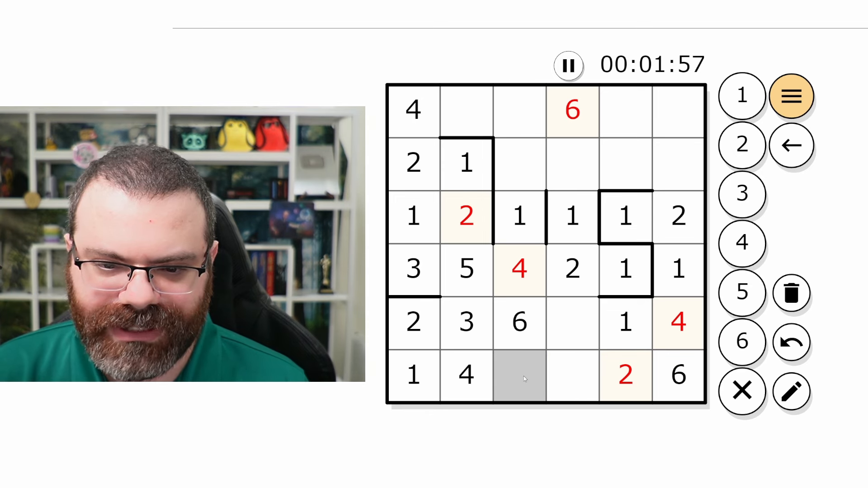
mouse_move(540, 337)
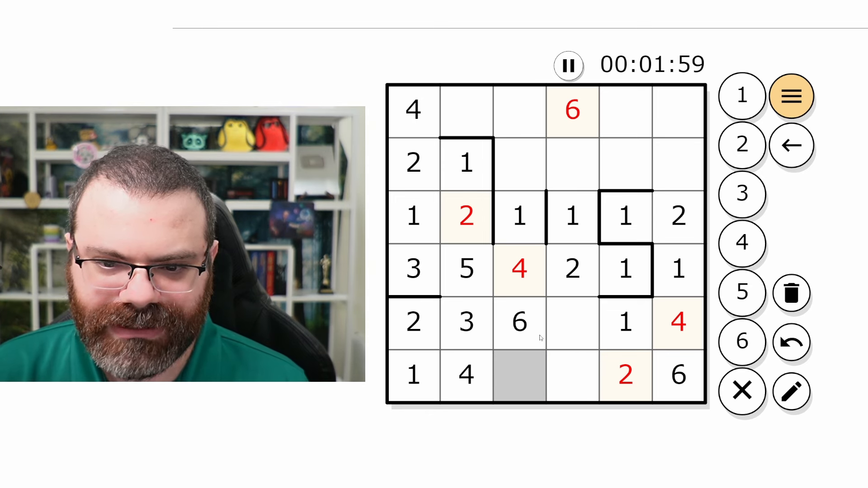
click(466, 110)
text(1)
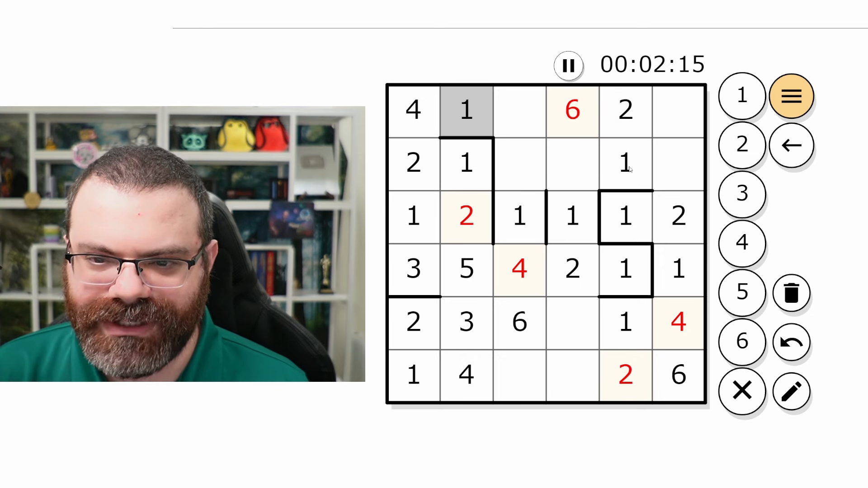
Fill the top-right cells, correcting a misplaced 3.
click(679, 164)
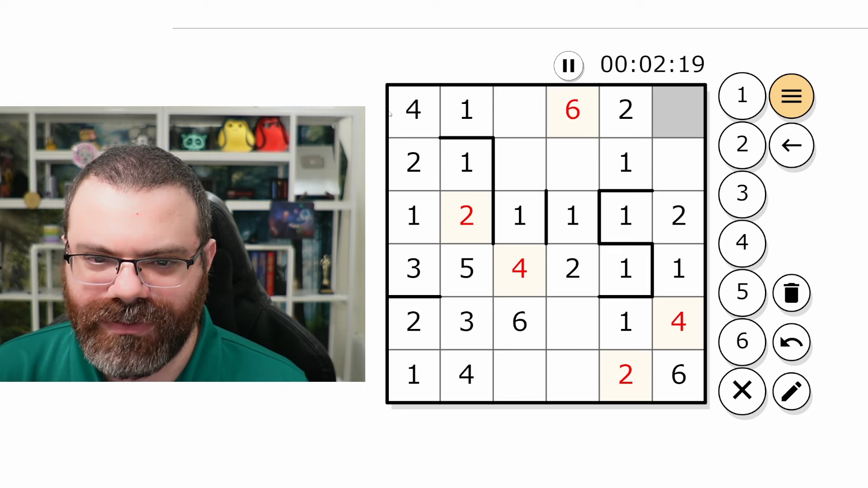
click(741, 194)
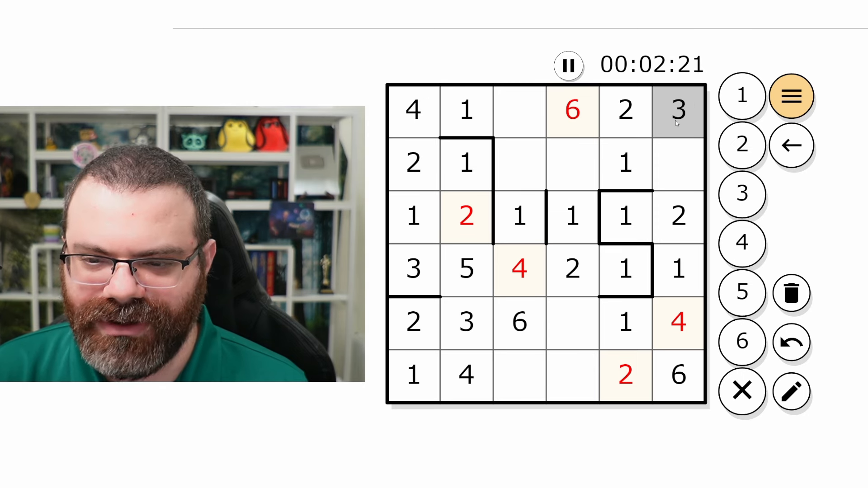
click(680, 110)
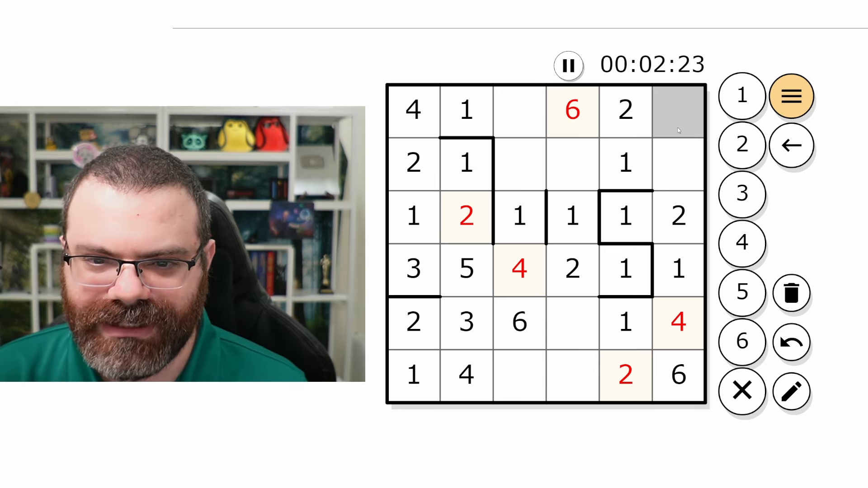
click(678, 163)
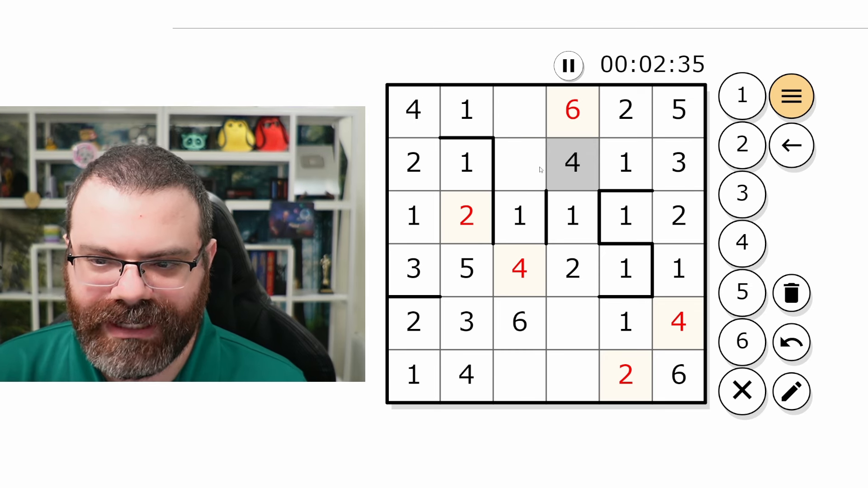
Enter the last digits to solve the grid in 2:46 and dismiss the completion popup.
click(519, 162)
text(2)
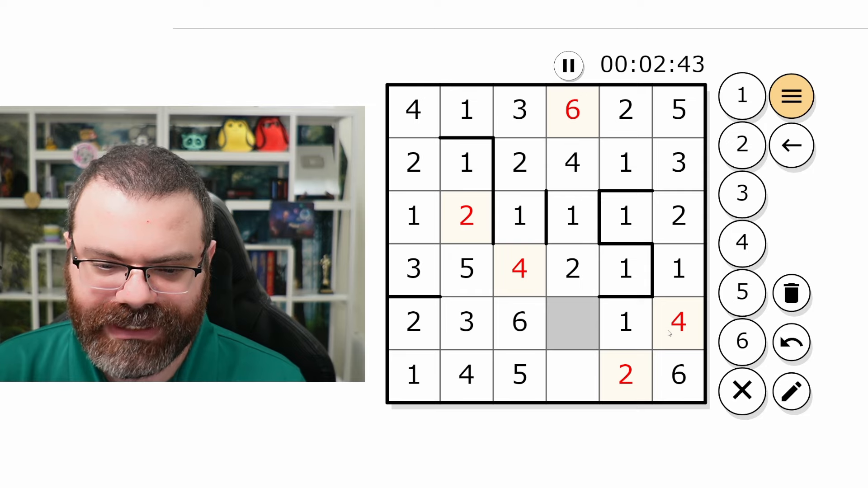
click(573, 323)
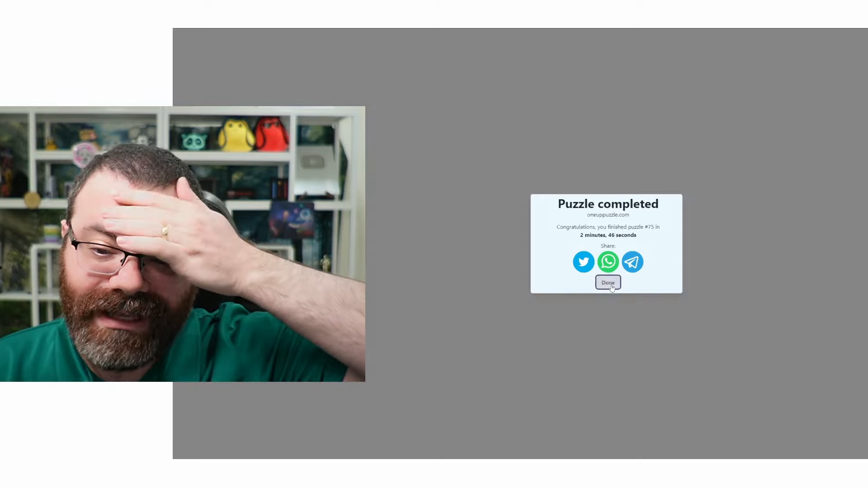
click(608, 282)
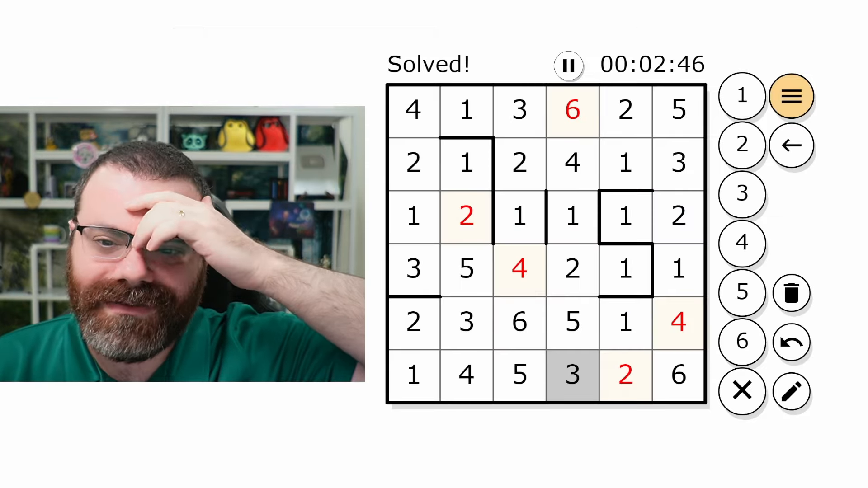